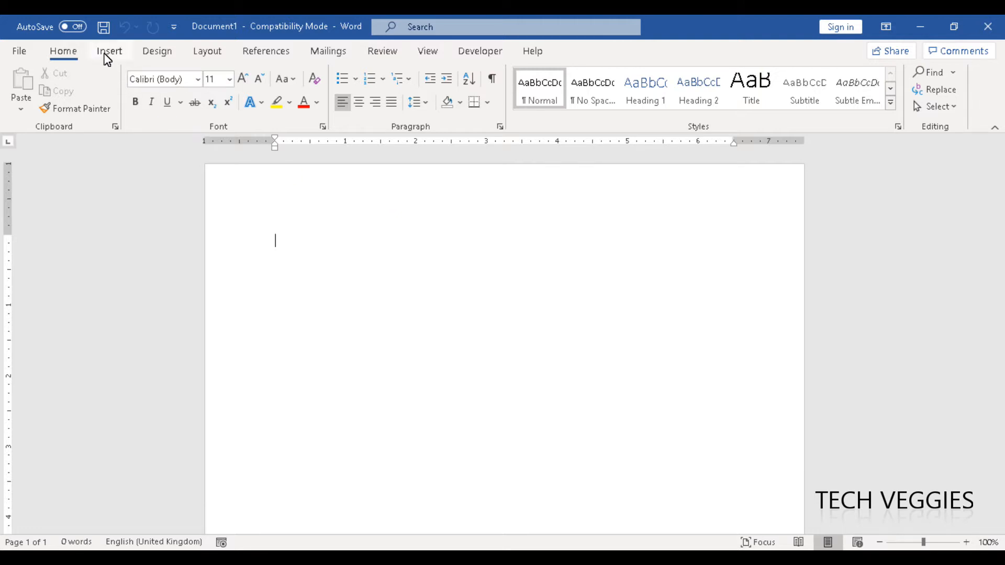
Pick the Rectangle shape from the Insert tab's Shapes gallery.
{"action": "left_click", "coordinate": [109, 52]}
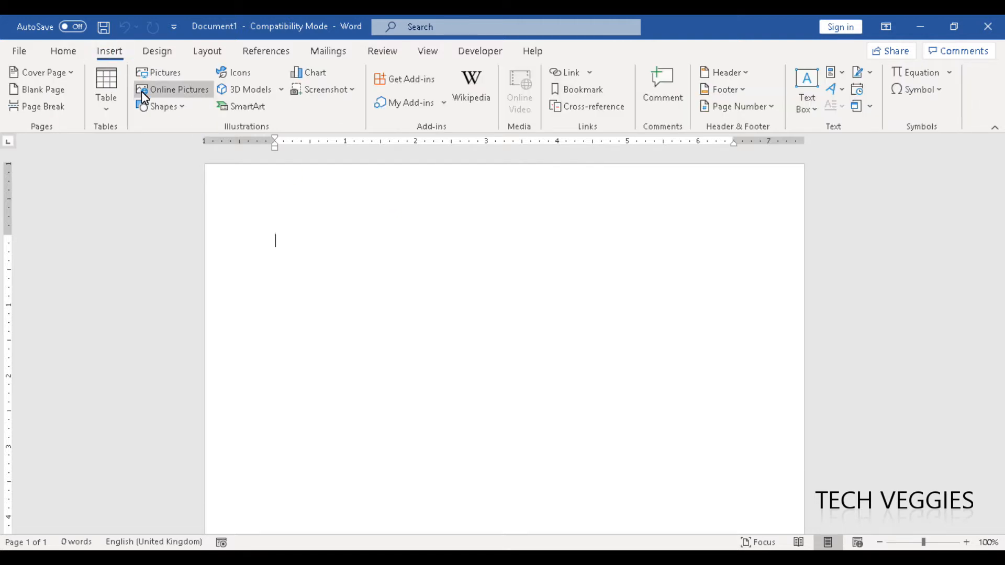
{"action": "mouse_move", "coordinate": [160, 116]}
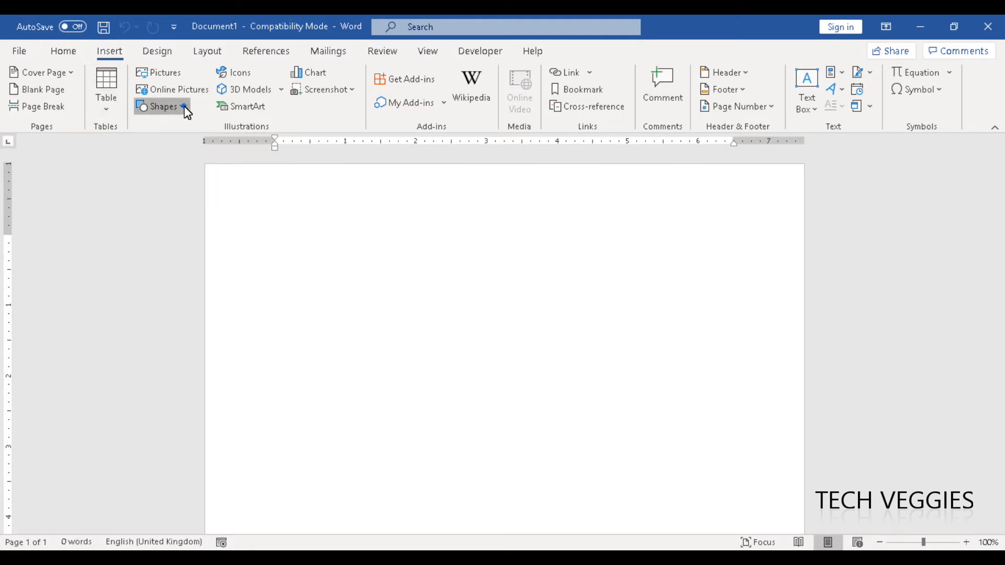
{"action": "left_click", "coordinate": [163, 107]}
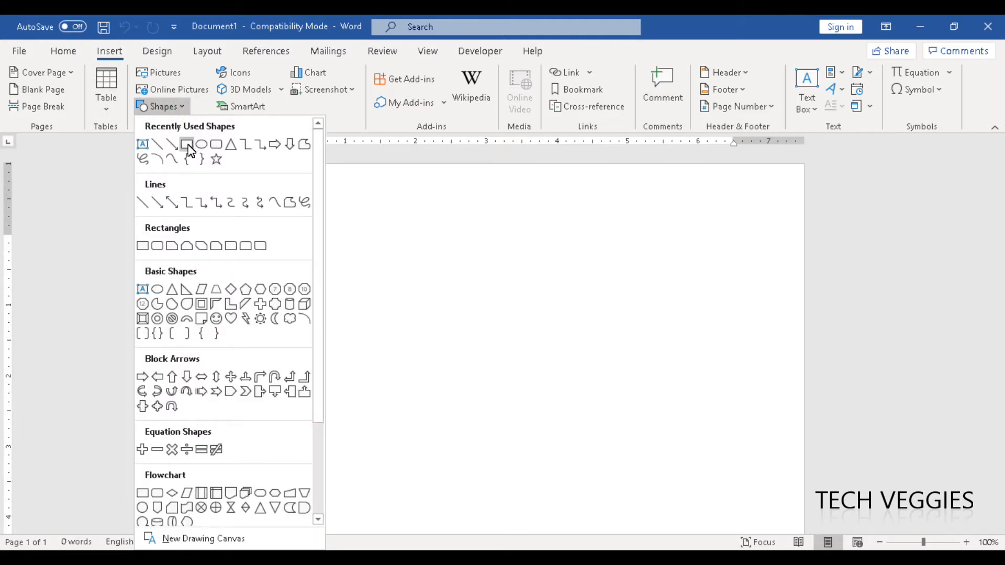
{"action": "left_click", "coordinate": [185, 145]}
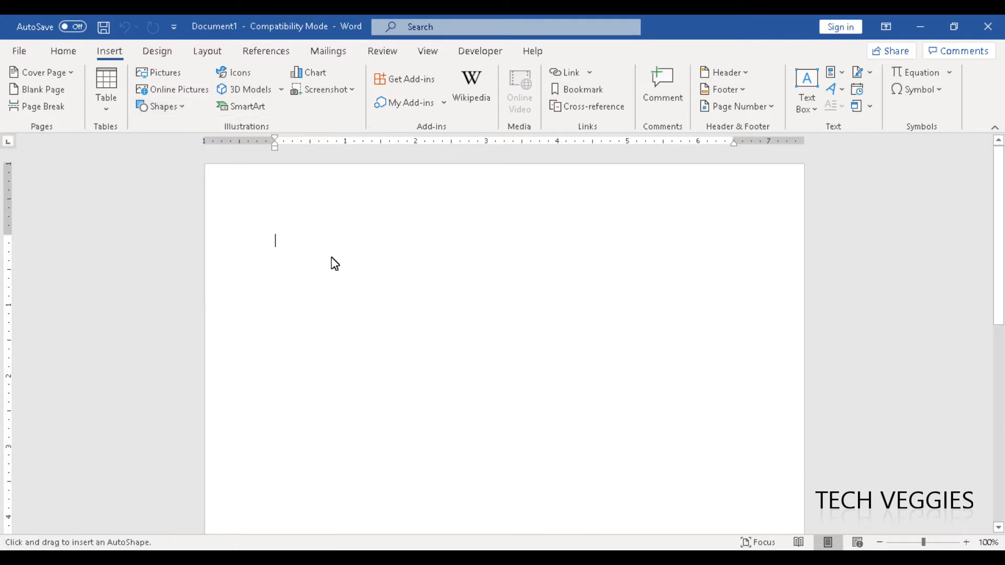
{"action": "mouse_move", "coordinate": [332, 251]}
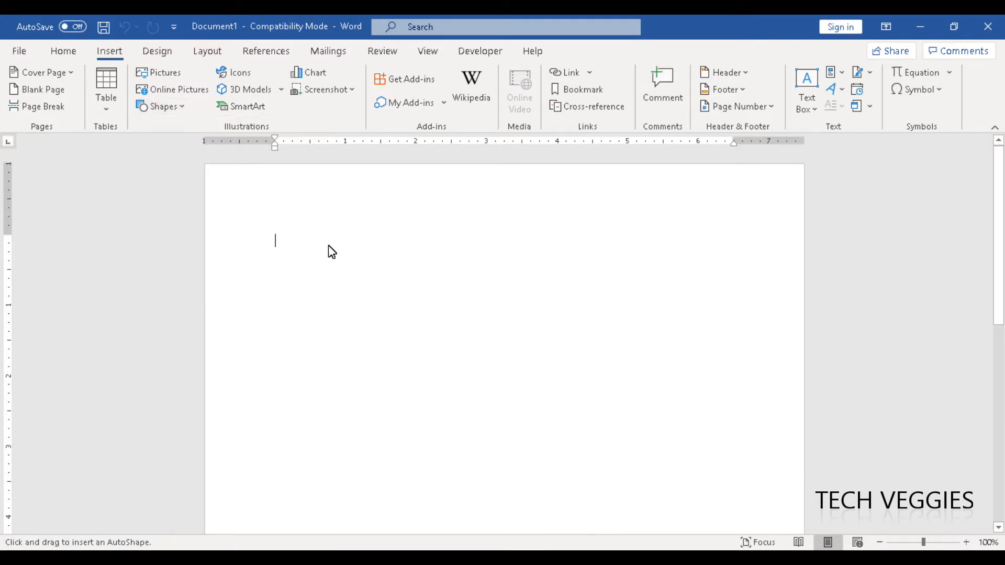
Draw a rectangle near the top and apply the white, thin green-outline shape style.
{"action": "left_click_drag", "start_coordinate": [323, 241], "coordinate": [408, 274]}
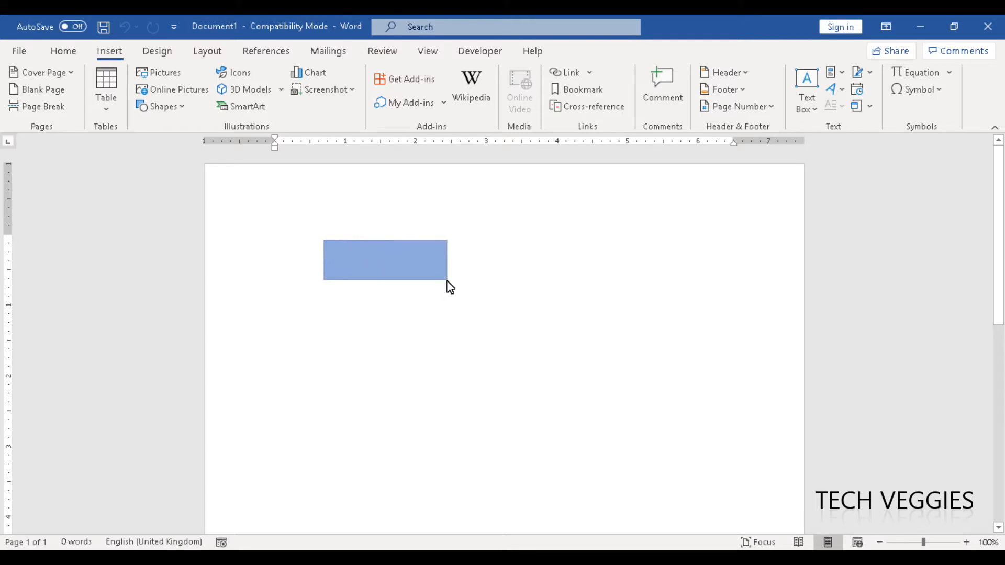
{"action": "left_click", "coordinate": [385, 260]}
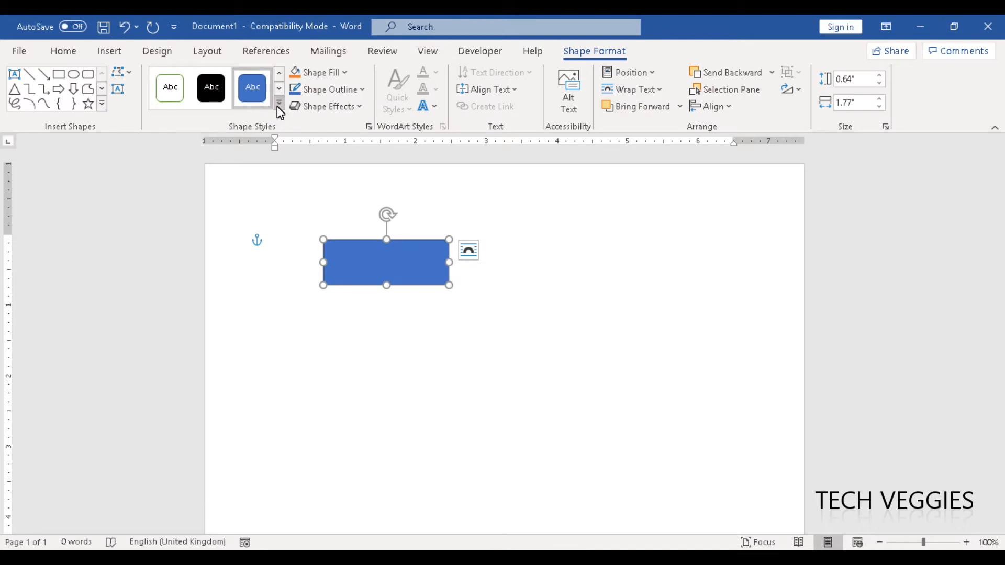
{"action": "left_click", "coordinate": [170, 87]}
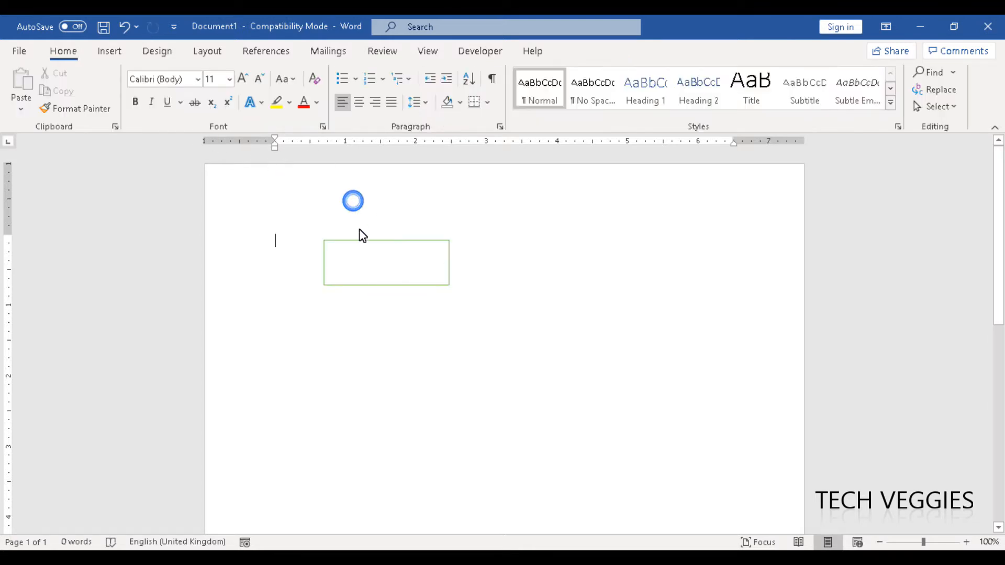
{"action": "left_click", "coordinate": [385, 261]}
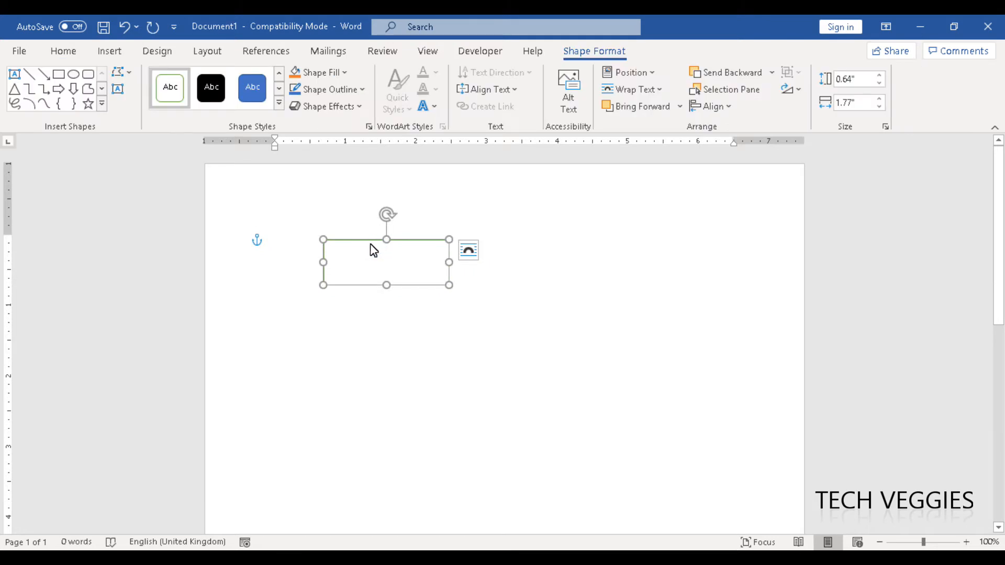
{"action": "mouse_move", "coordinate": [439, 435]}
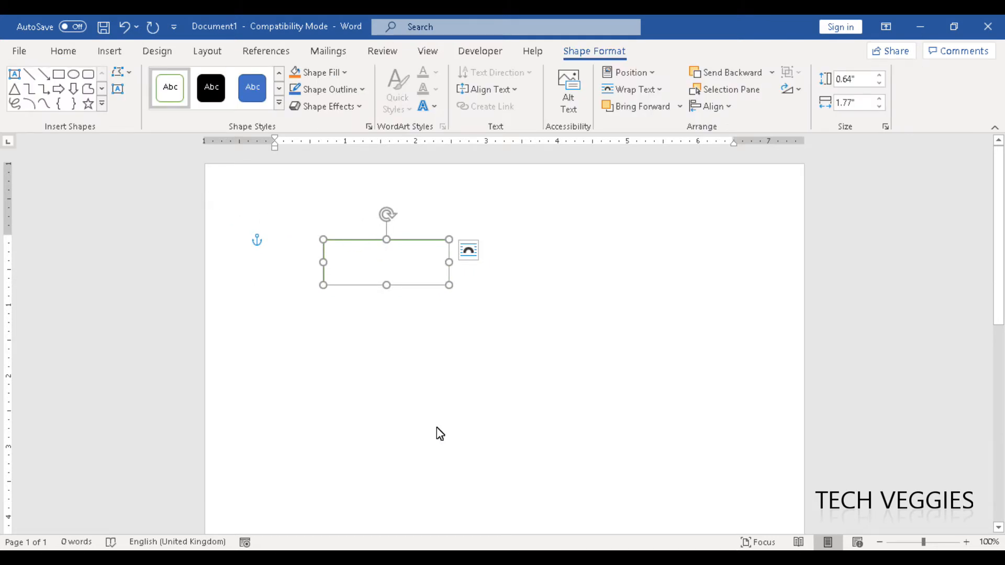
{"action": "left_click", "coordinate": [469, 251]}
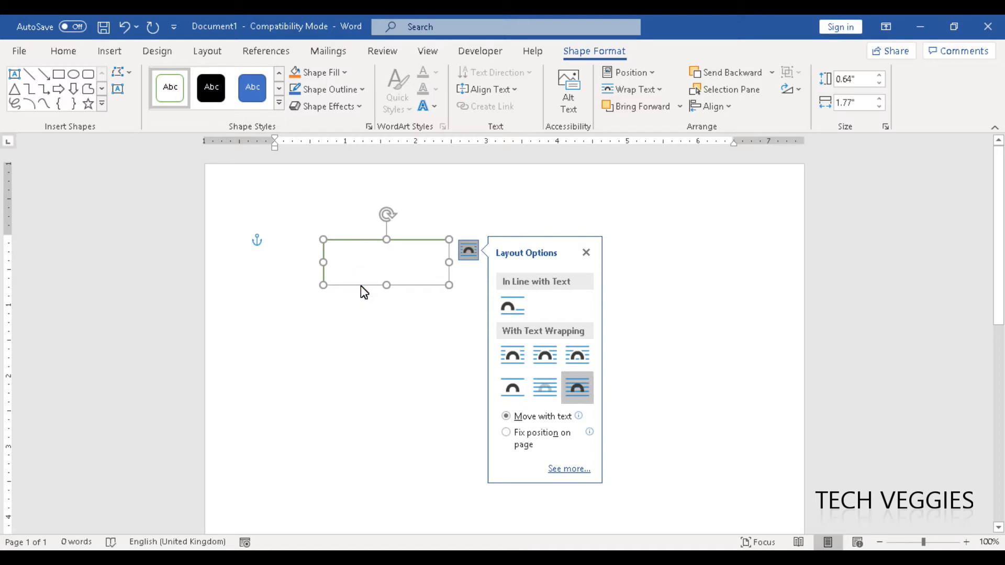
Close the rectangle's Layout Options panel.
{"action": "left_click", "coordinate": [586, 252]}
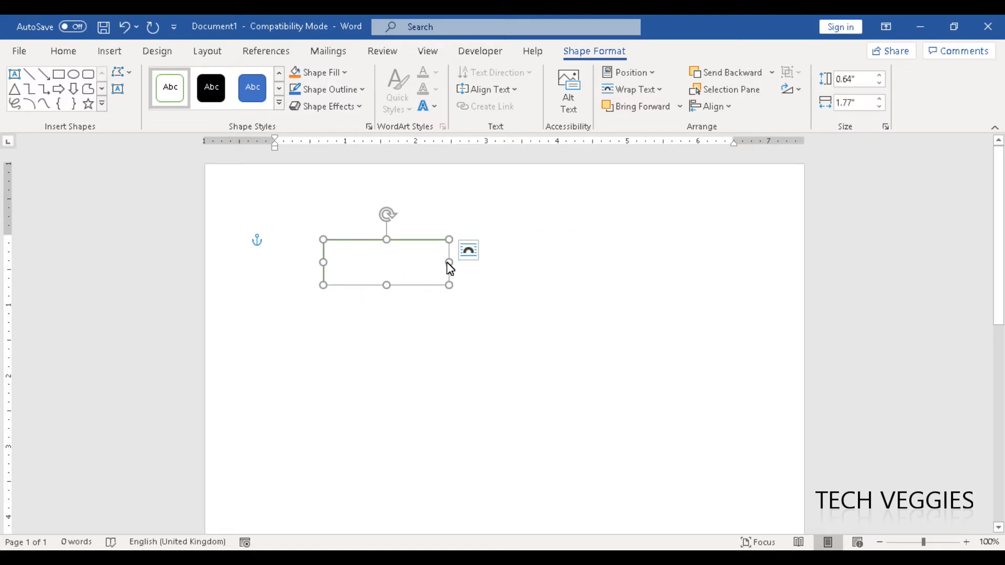
{"action": "mouse_move", "coordinate": [334, 240]}
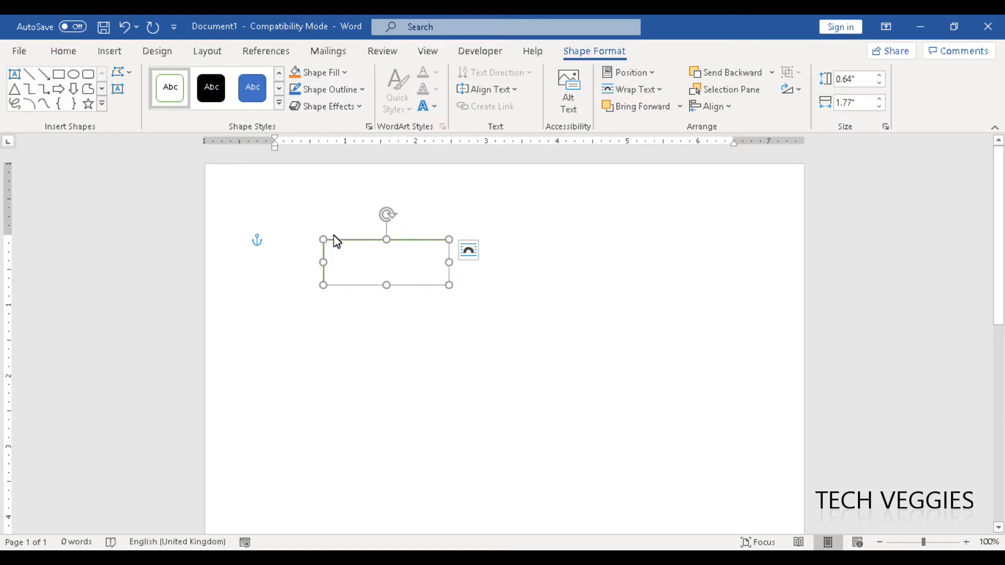
{"action": "mouse_move", "coordinate": [447, 288]}
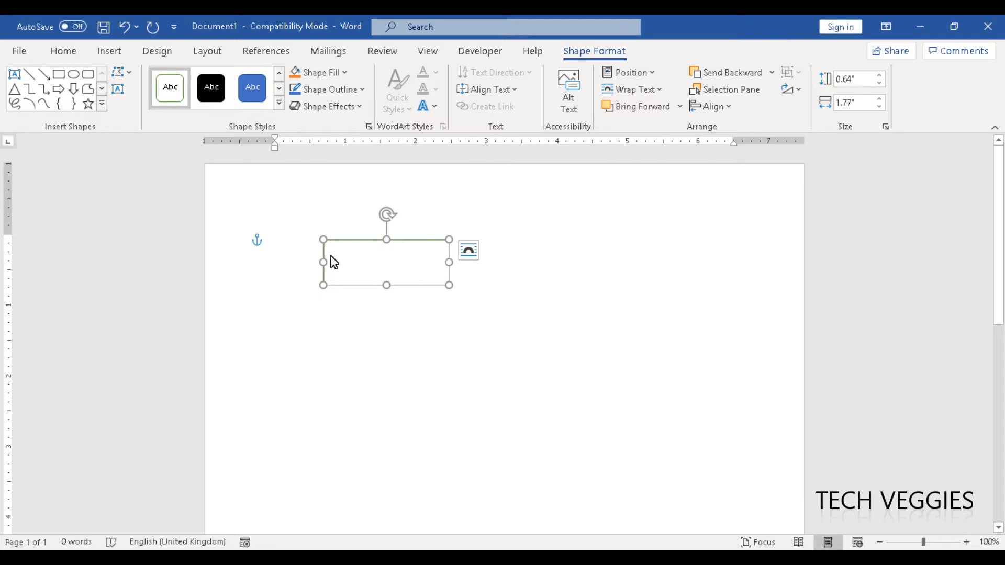
{"action": "mouse_move", "coordinate": [340, 262]}
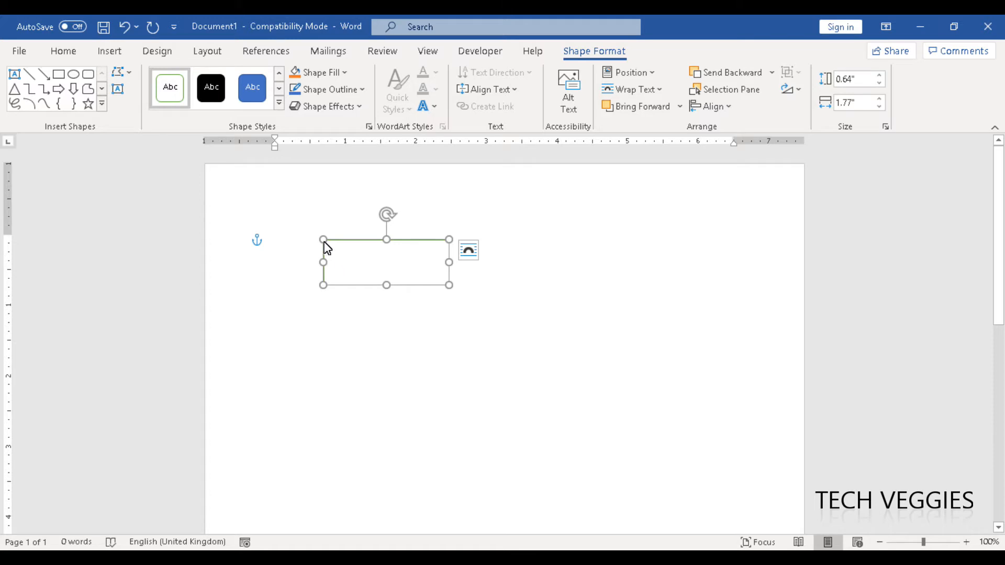
{"action": "mouse_move", "coordinate": [444, 286]}
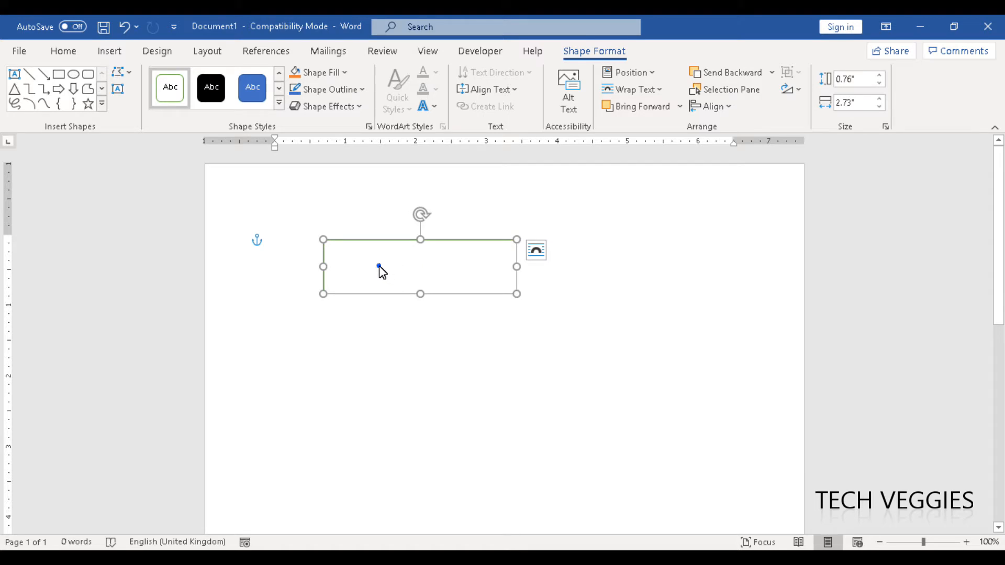
Reposition the box near the top and shrink it from its bottom-right corner.
{"action": "left_click_drag", "start_coordinate": [382, 269], "coordinate": [353, 375]}
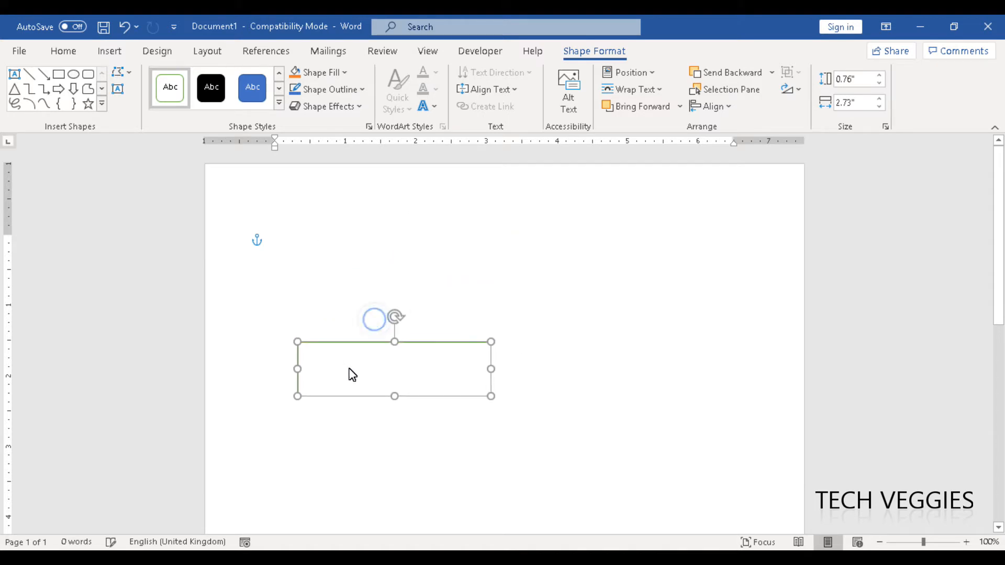
{"action": "left_click_drag", "start_coordinate": [351, 374], "coordinate": [338, 286]}
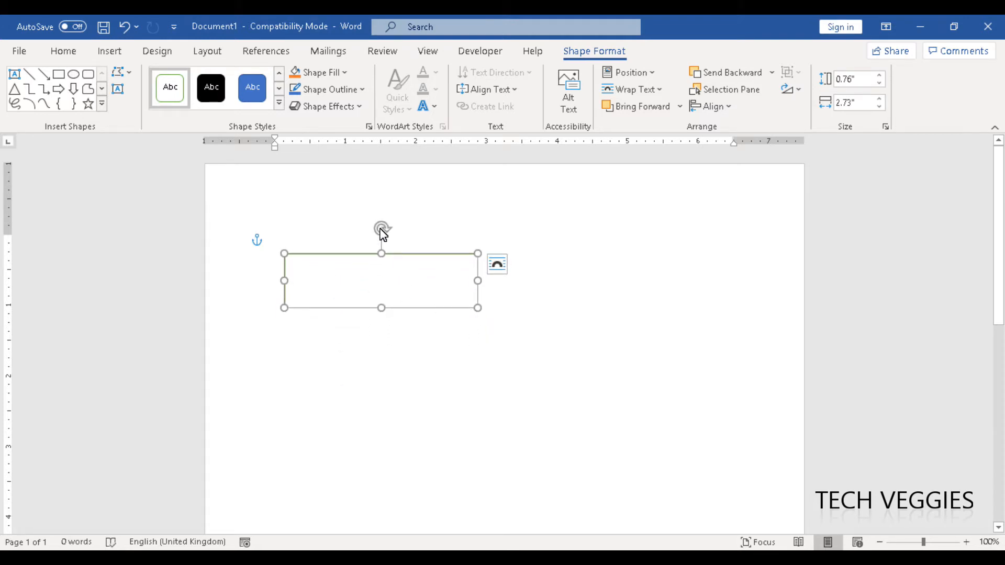
{"action": "left_click_drag", "start_coordinate": [383, 229], "coordinate": [405, 234]}
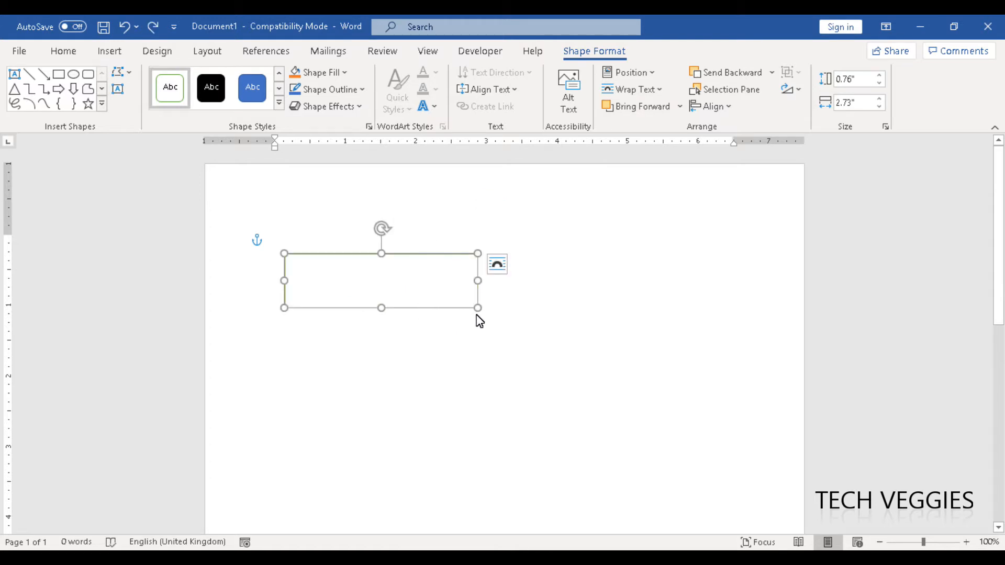
{"action": "left_click_drag", "start_coordinate": [477, 308], "coordinate": [433, 297]}
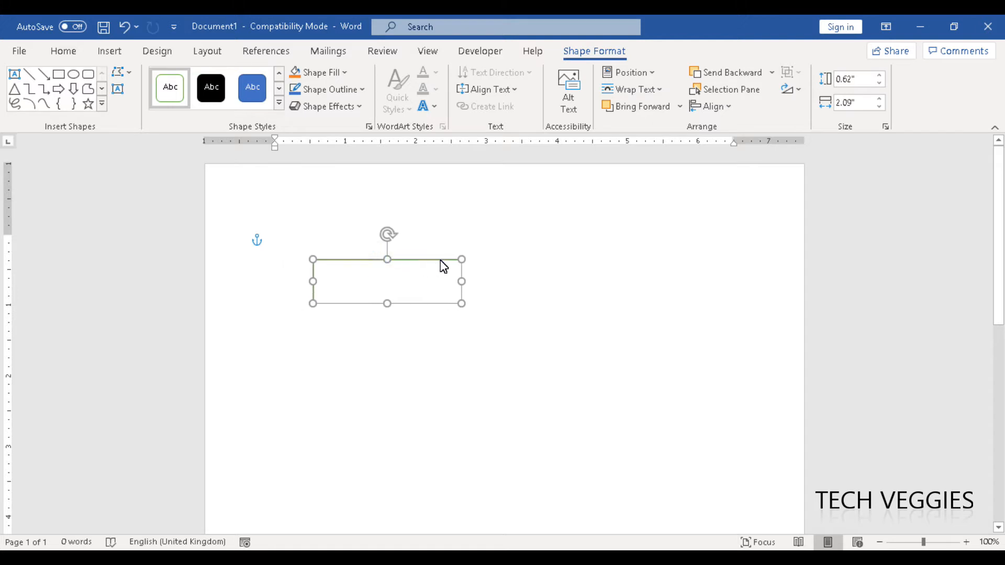
Centre the box near the top and copy it to aligned left and right positions below.
{"action": "left_click_drag", "start_coordinate": [387, 280], "coordinate": [473, 268]}
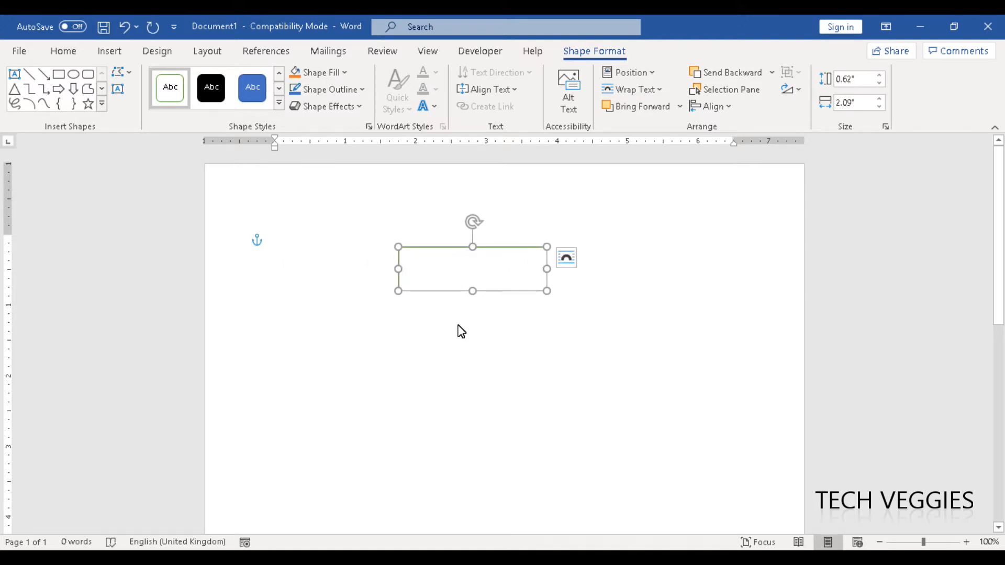
{"action": "left_click_drag", "start_coordinate": [472, 268], "coordinate": [382, 334]}
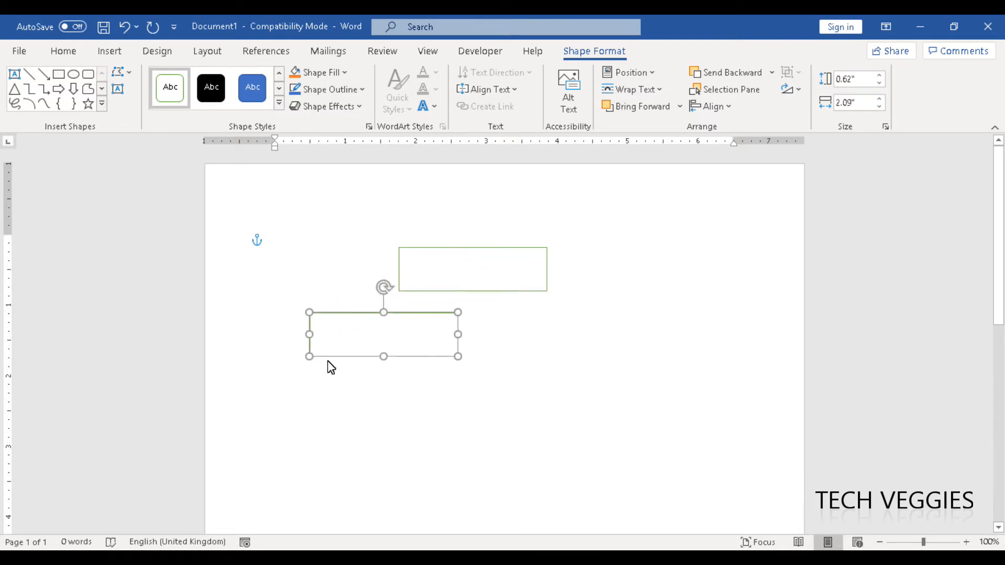
{"action": "left_click_drag", "start_coordinate": [383, 335], "coordinate": [355, 341]}
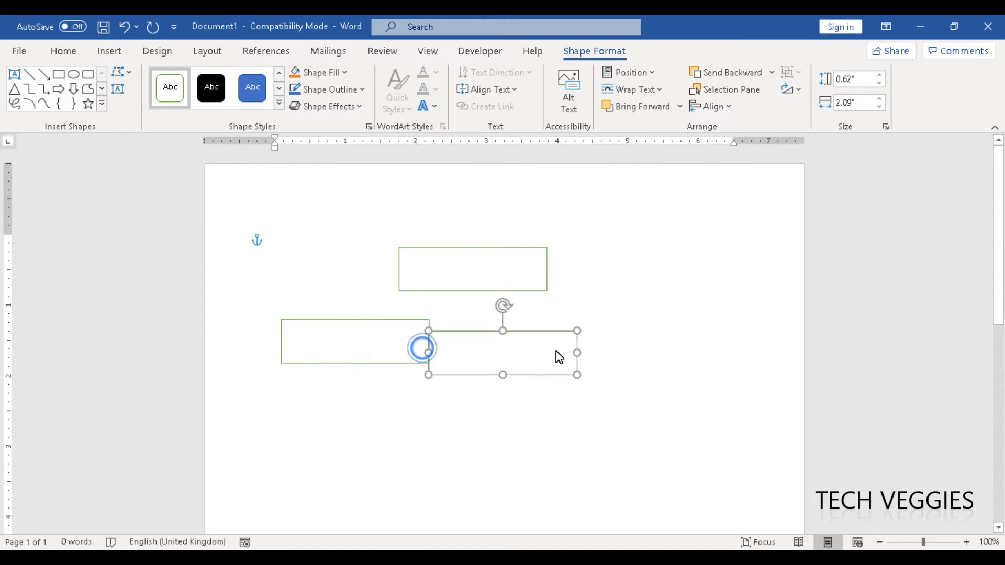
{"action": "left_click_drag", "start_coordinate": [423, 348], "coordinate": [550, 341]}
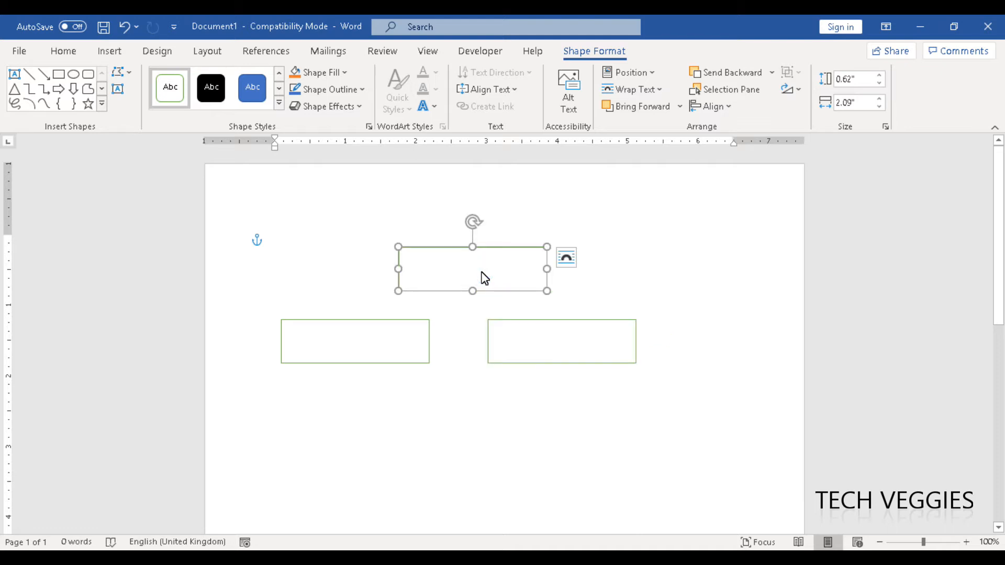
Add the labels 'CEO' to the top box and 'CIO' to the left box.
{"action": "right_click", "coordinate": [482, 275]}
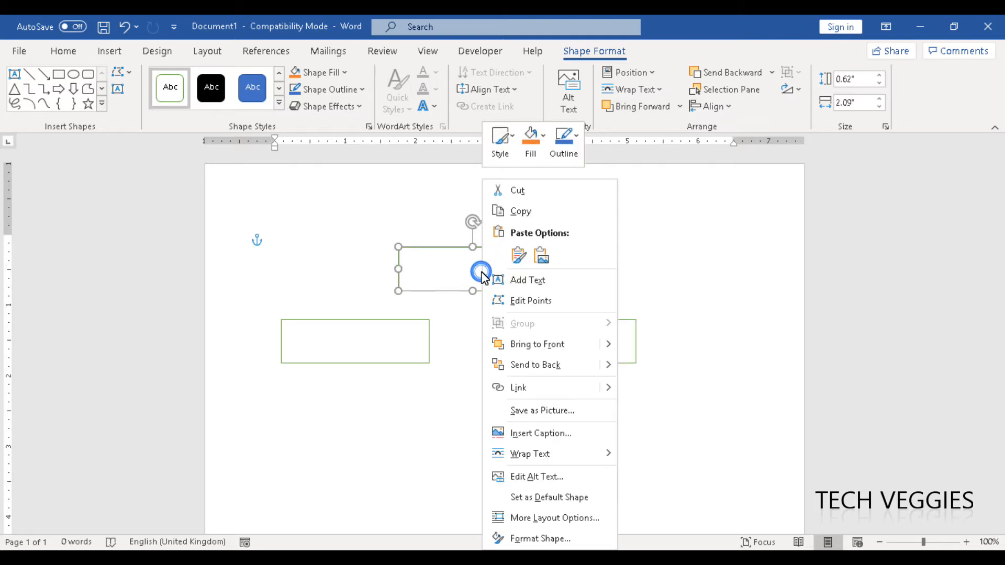
{"action": "mouse_move", "coordinate": [521, 286]}
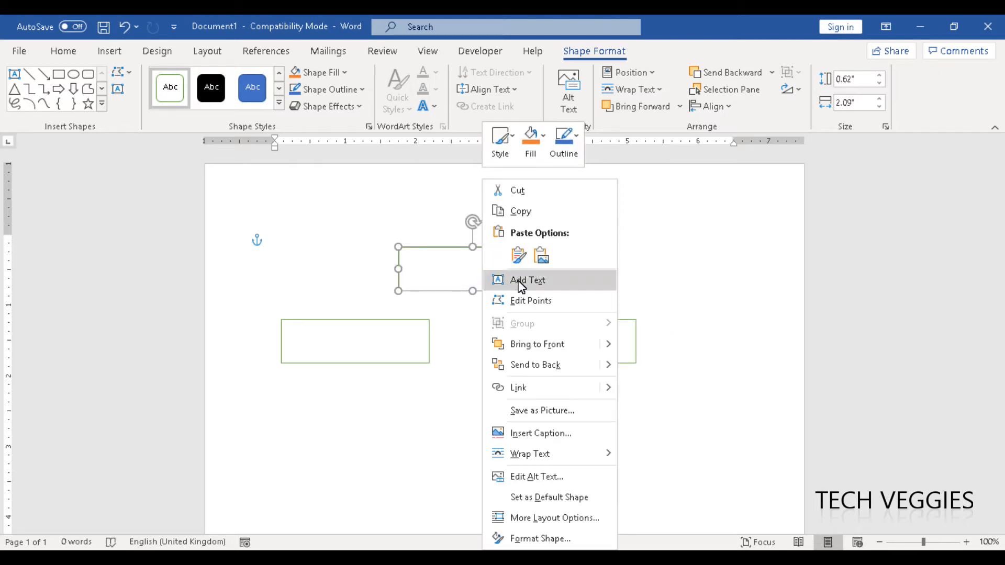
{"action": "mouse_move", "coordinate": [448, 274]}
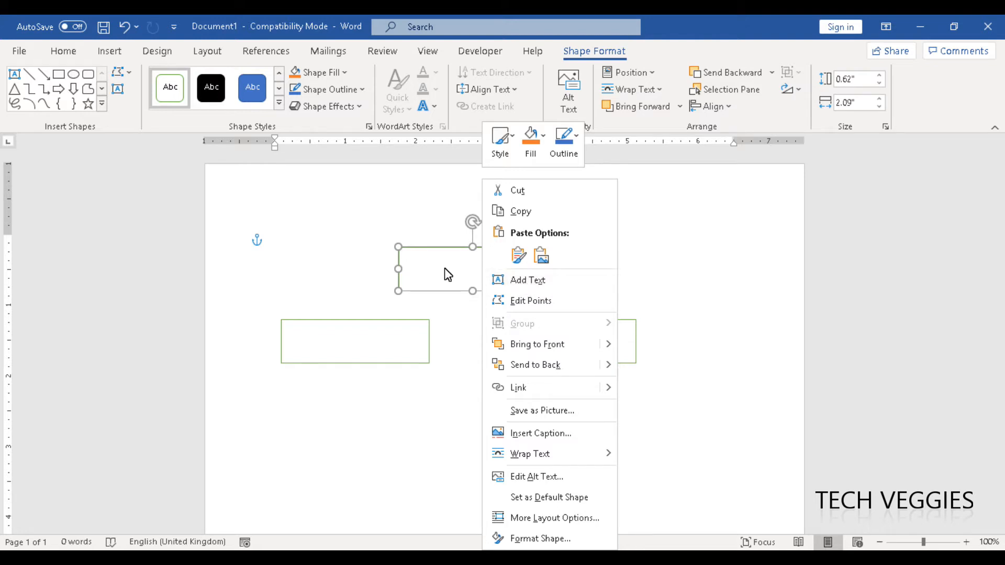
{"action": "left_click", "coordinate": [528, 281]}
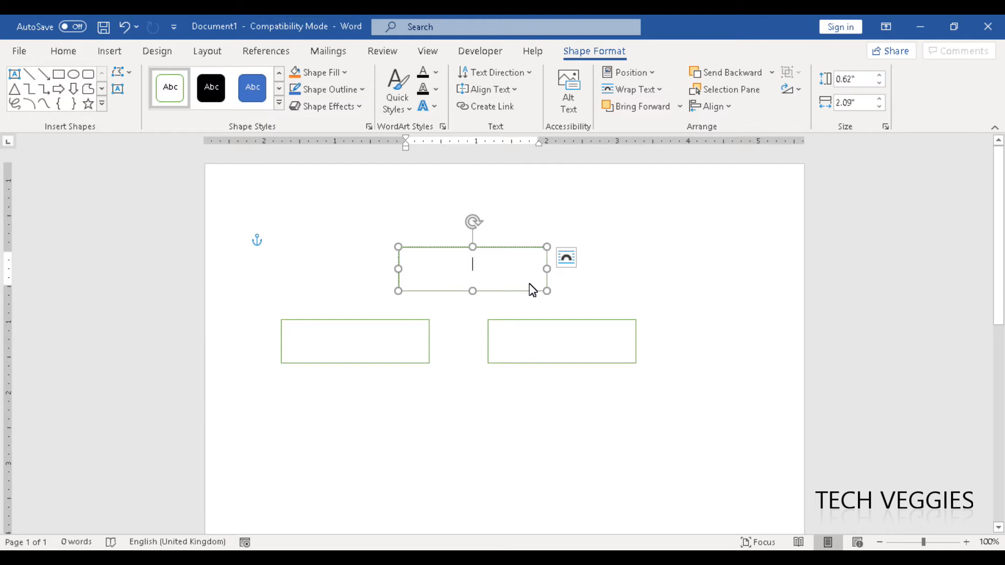
{"action": "type", "text": "CEO"}
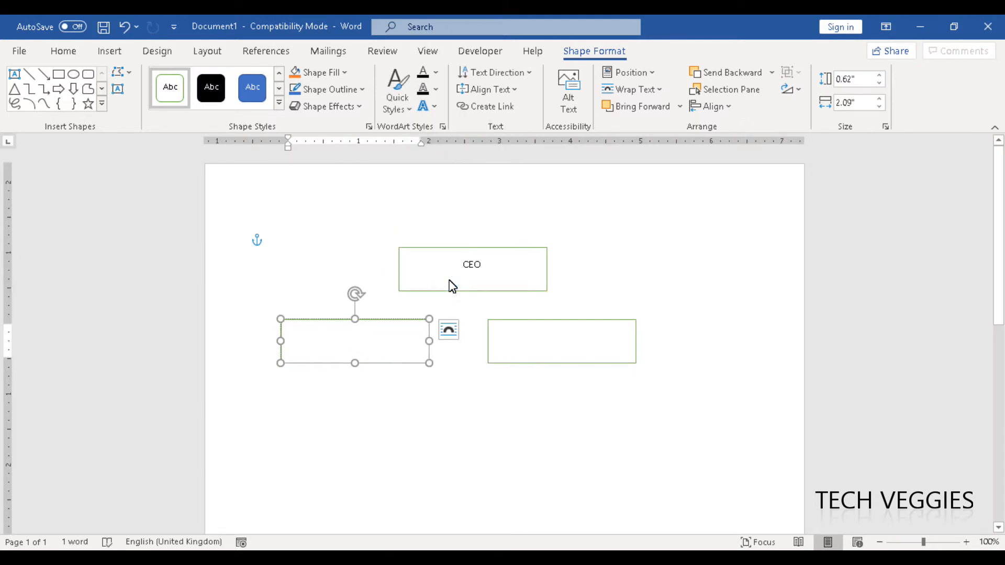
{"action": "type", "text": "CIO"}
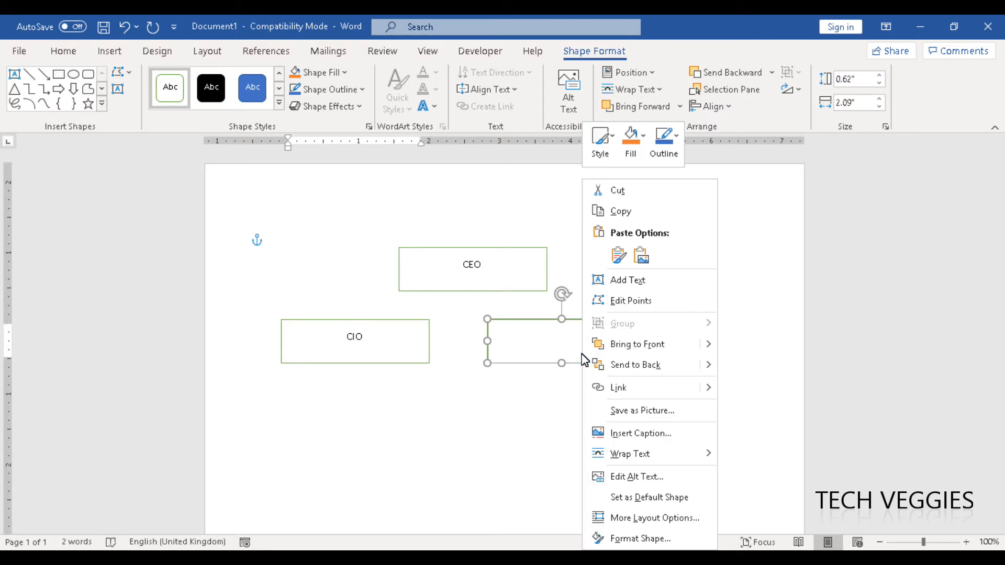
Type 'CFO' in the right-hand box, then select the CEO box.
{"action": "left_click", "coordinate": [633, 292]}
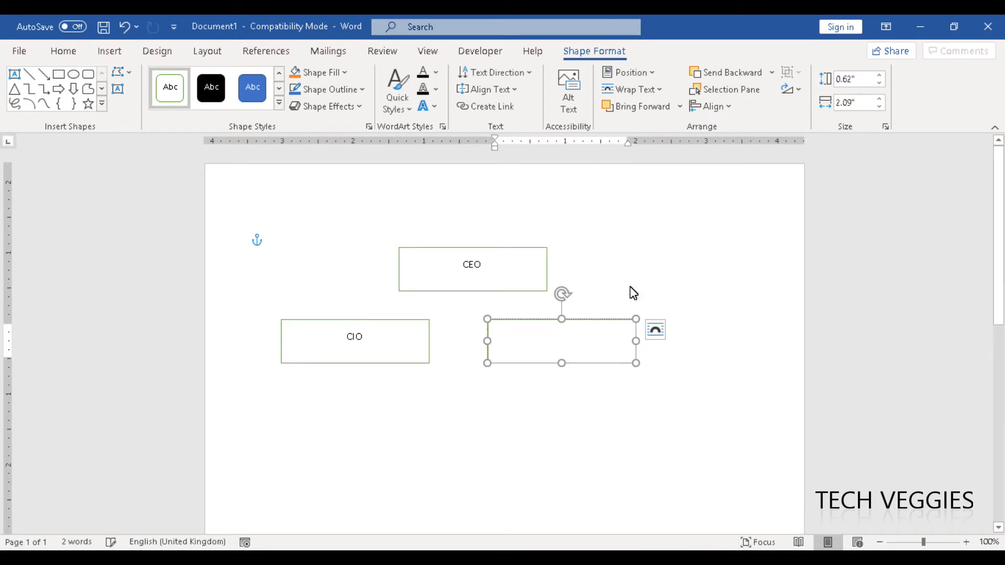
{"action": "double_click", "coordinate": [561, 340]}
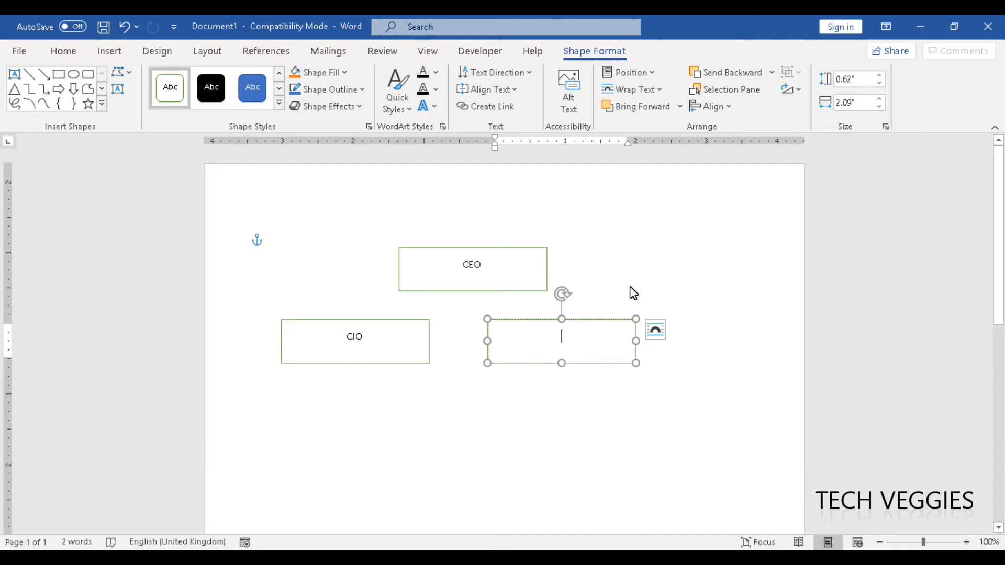
{"action": "type", "text": "CF"}
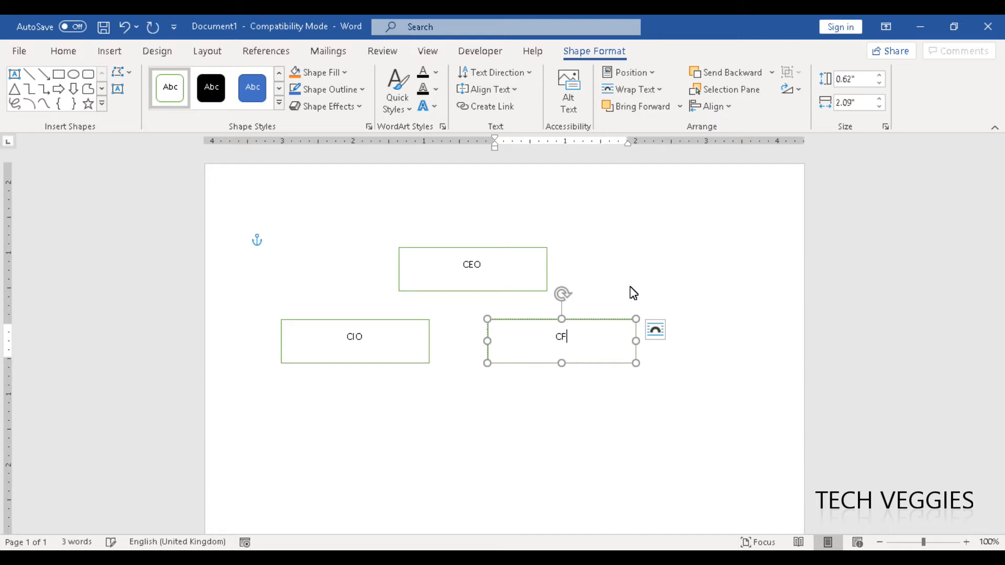
{"action": "type", "text": "O"}
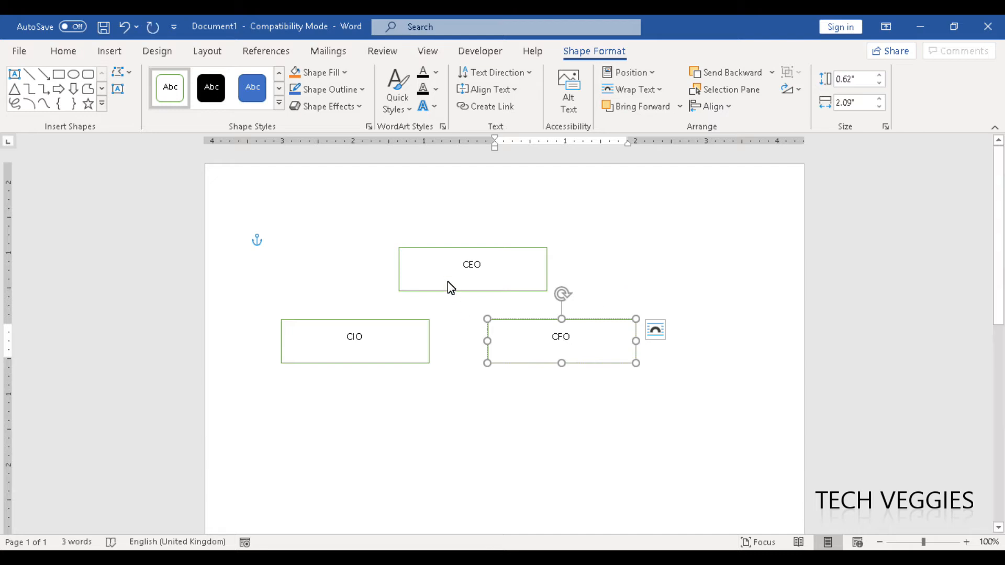
{"action": "left_click", "coordinate": [471, 264]}
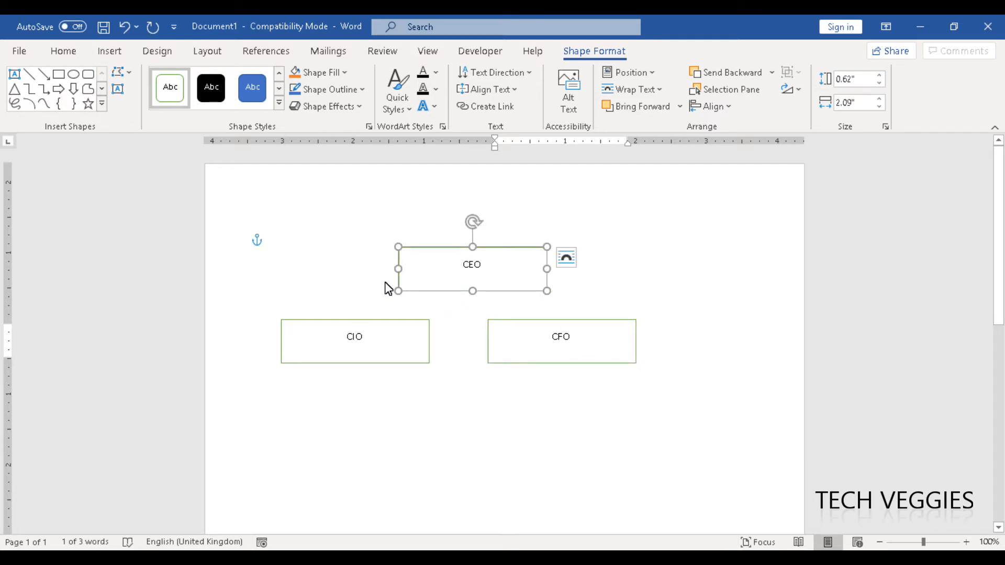
{"action": "mouse_move", "coordinate": [140, 121]}
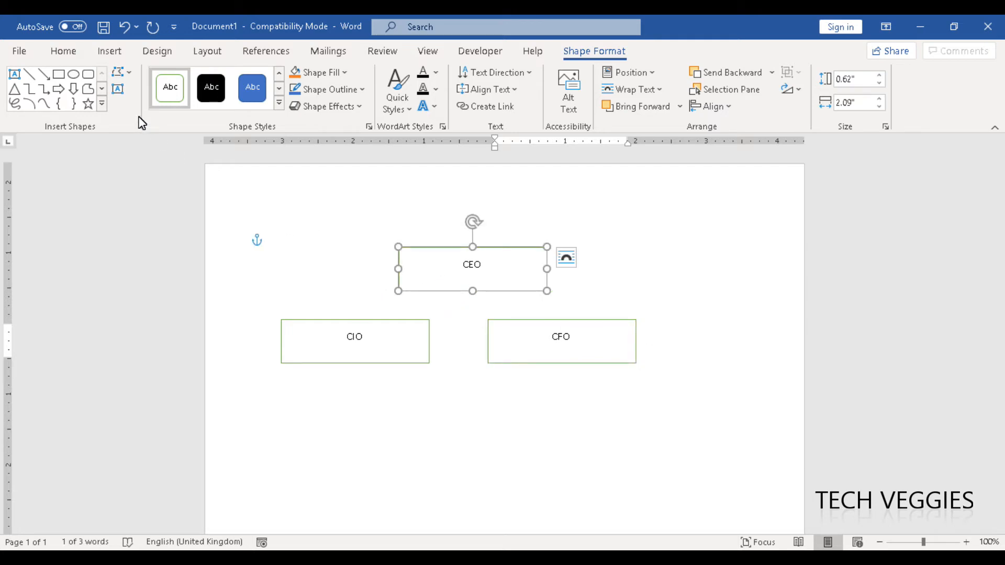
{"action": "mouse_move", "coordinate": [84, 107]}
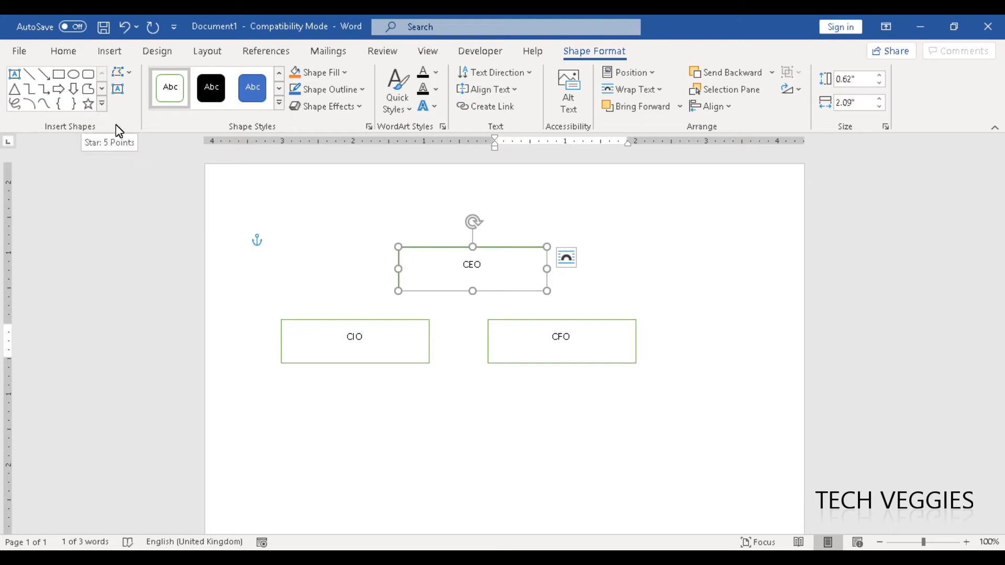
{"action": "mouse_move", "coordinate": [30, 91]}
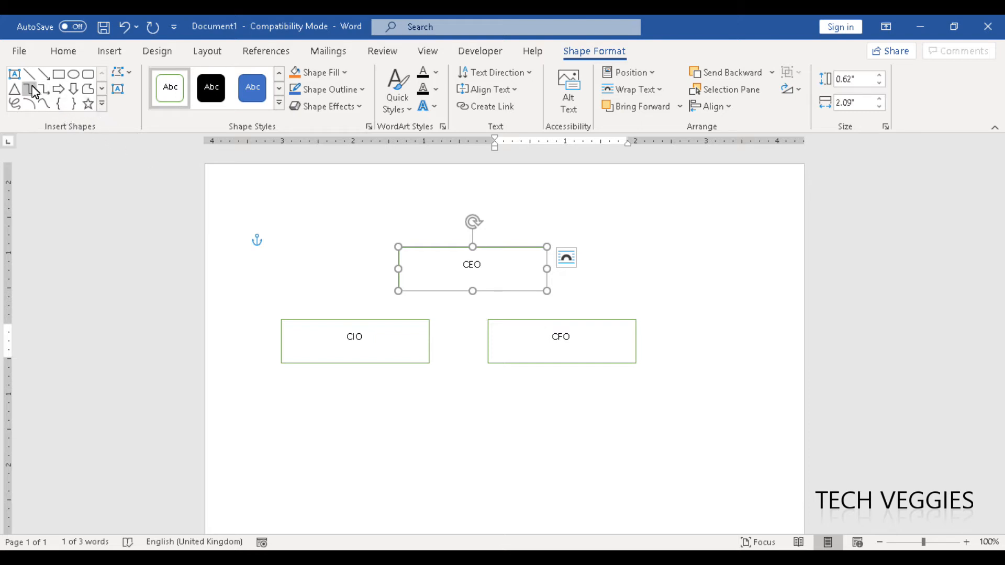
{"action": "mouse_move", "coordinate": [31, 87]}
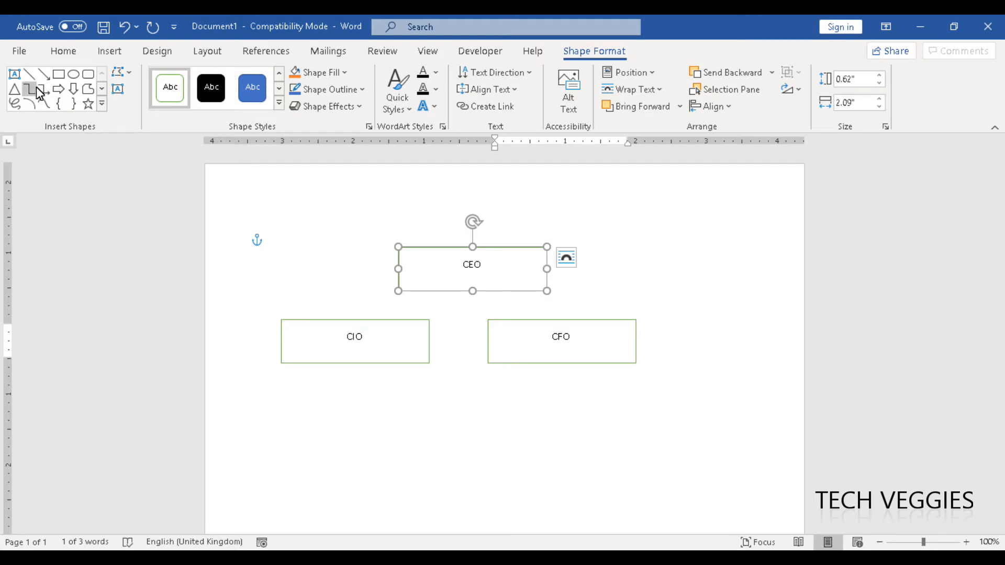
Draw elbow connectors from the CEO box down to the CIO and CFO boxes.
{"action": "left_click", "coordinate": [101, 103]}
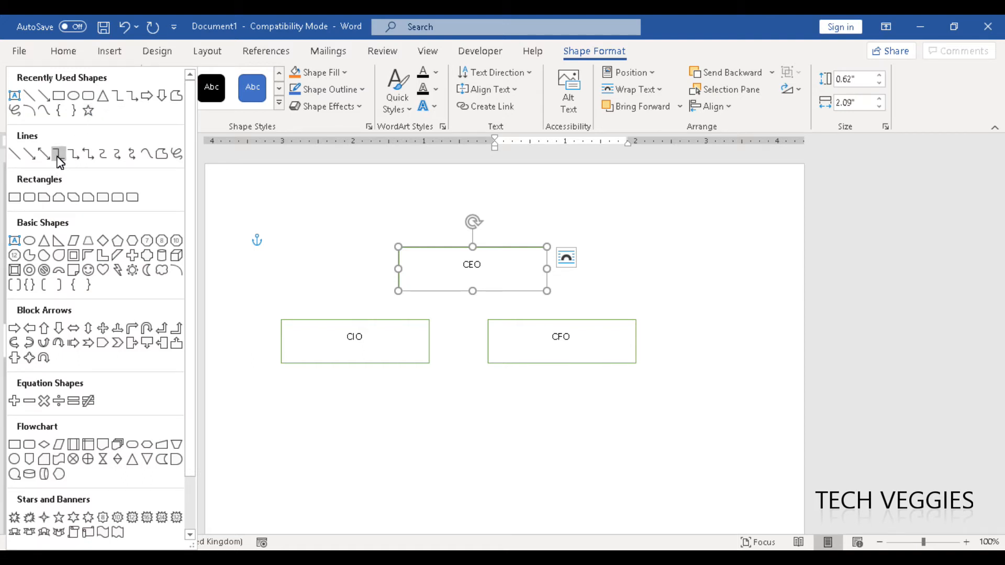
{"action": "mouse_move", "coordinate": [58, 155]}
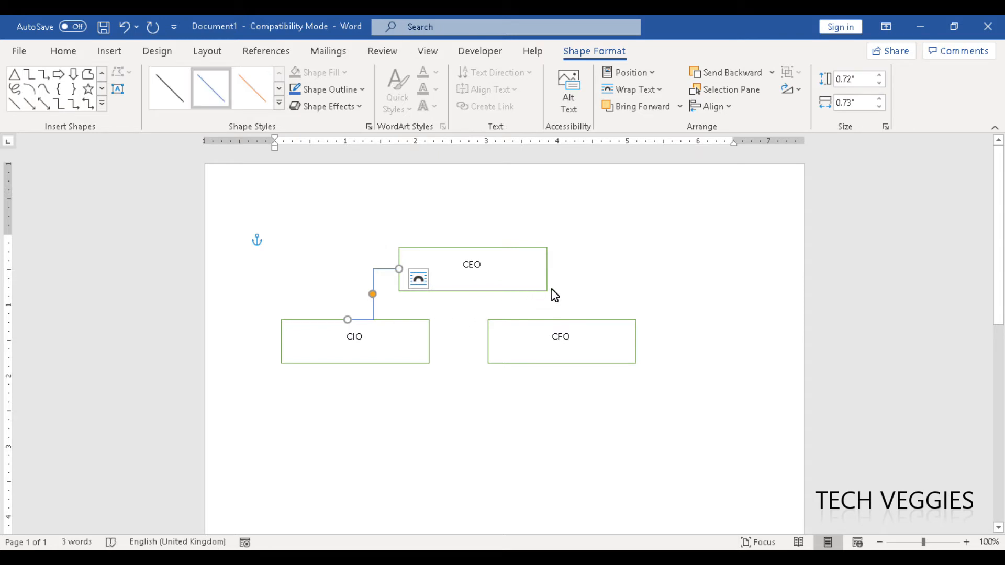
{"action": "mouse_move", "coordinate": [548, 280]}
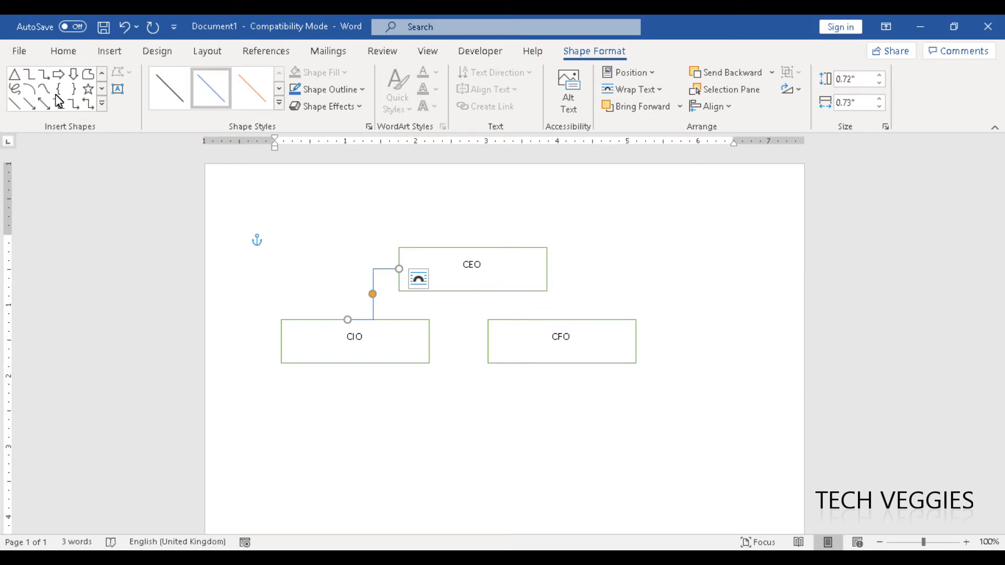
{"action": "left_click", "coordinate": [57, 103]}
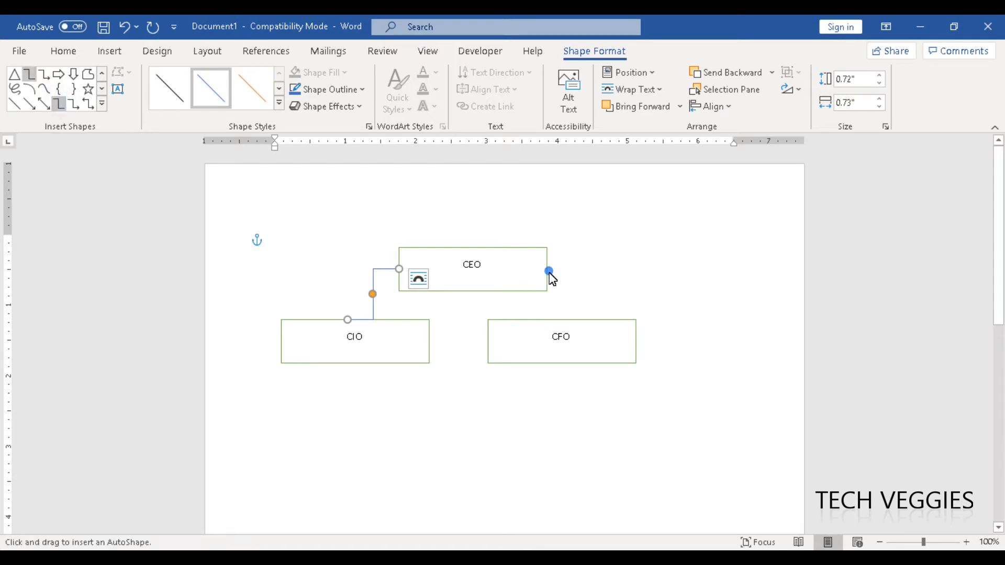
{"action": "left_click_drag", "start_coordinate": [548, 271], "coordinate": [580, 322]}
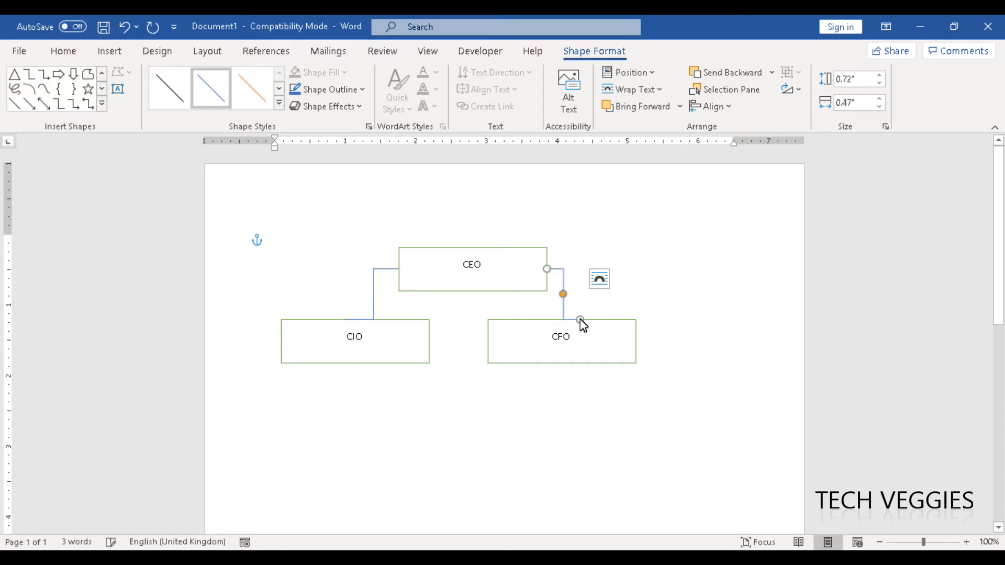
{"action": "mouse_move", "coordinate": [547, 420]}
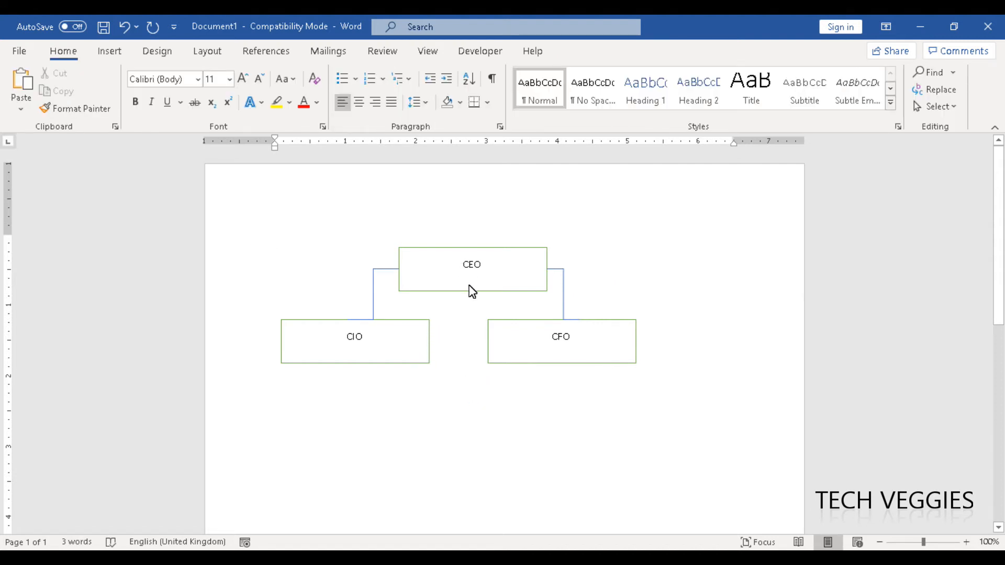
Select the CEO box and add the CIO box to the selection.
{"action": "left_click", "coordinate": [471, 269]}
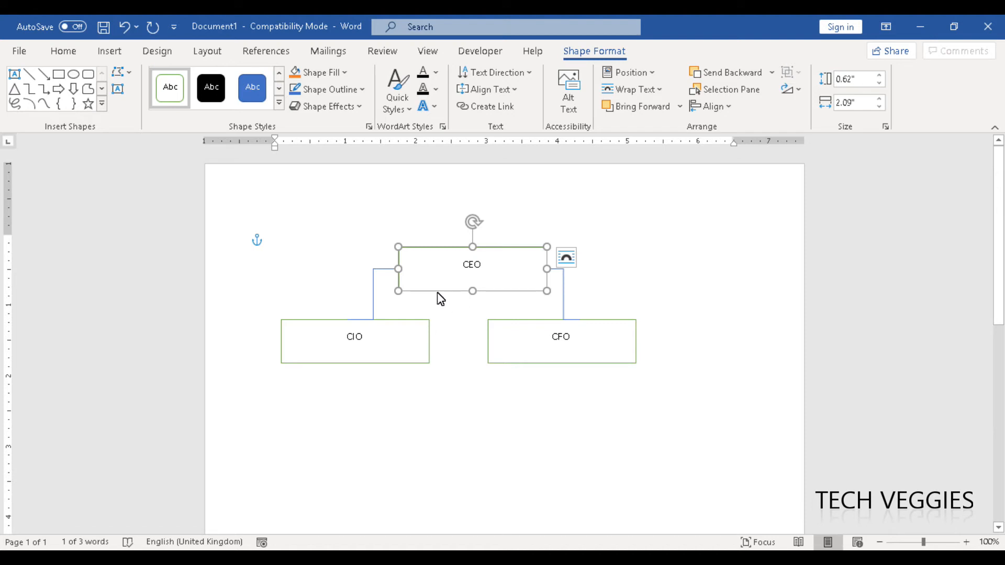
{"action": "mouse_move", "coordinate": [387, 275]}
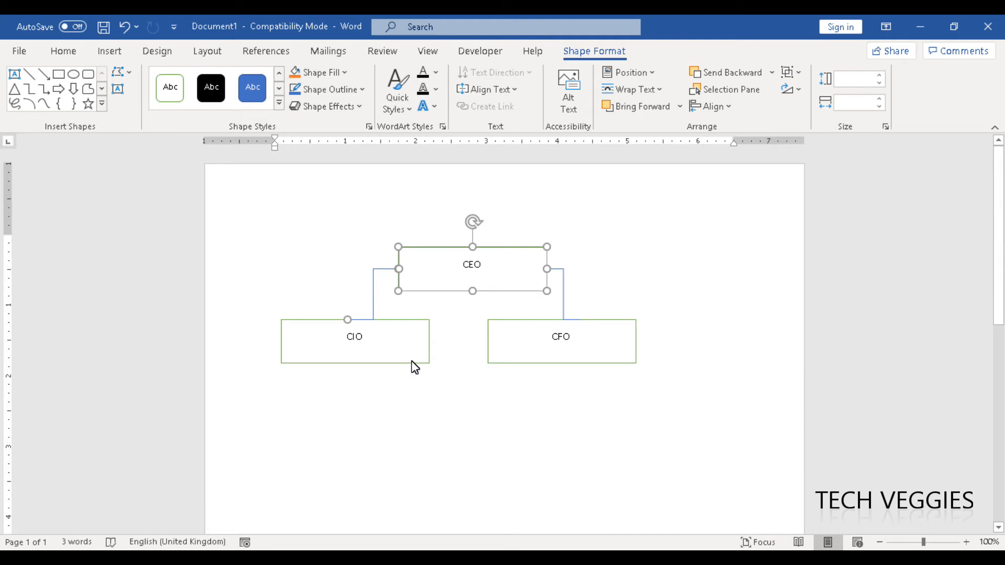
{"action": "mouse_move", "coordinate": [409, 371]}
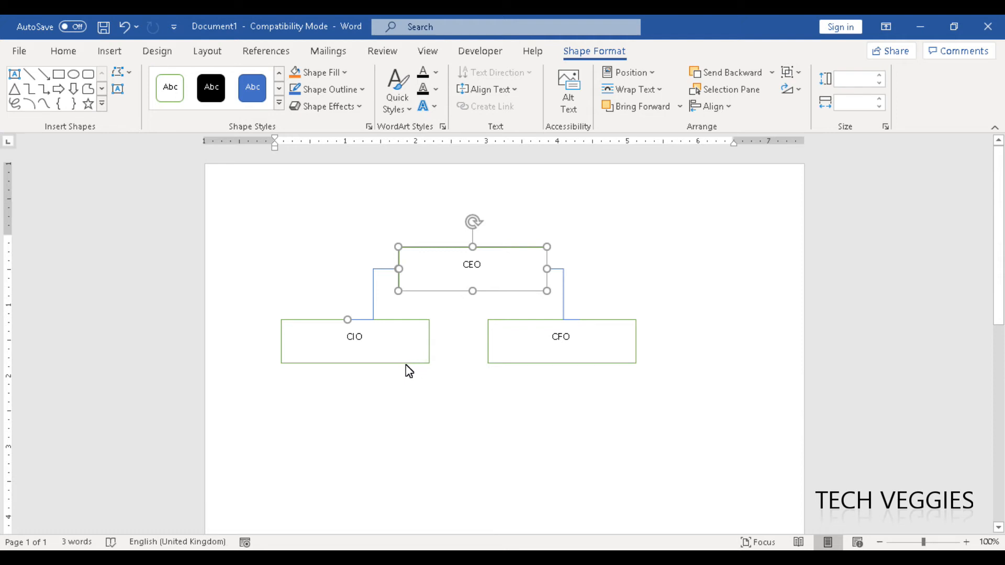
{"action": "mouse_move", "coordinate": [397, 369]}
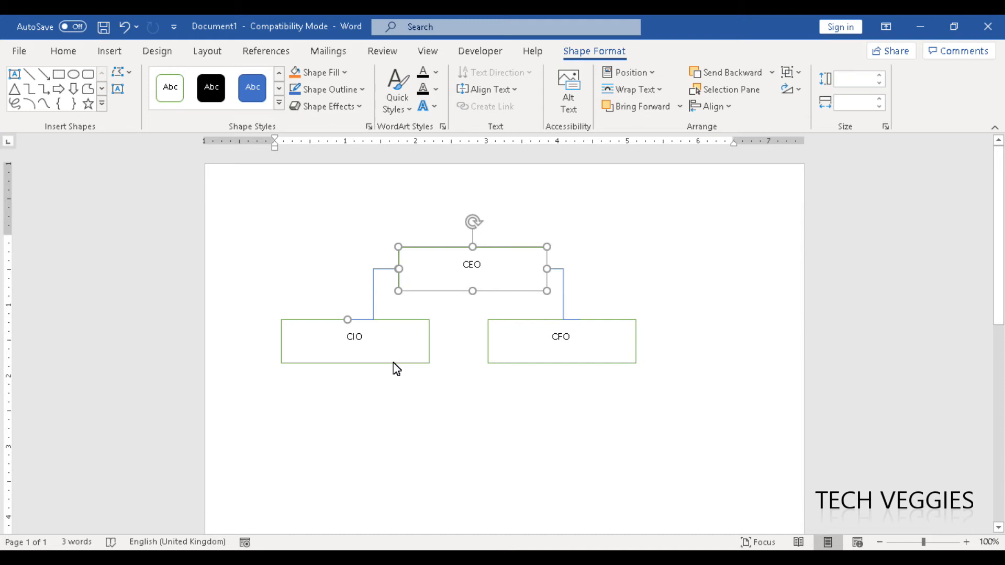
{"action": "mouse_move", "coordinate": [386, 369]}
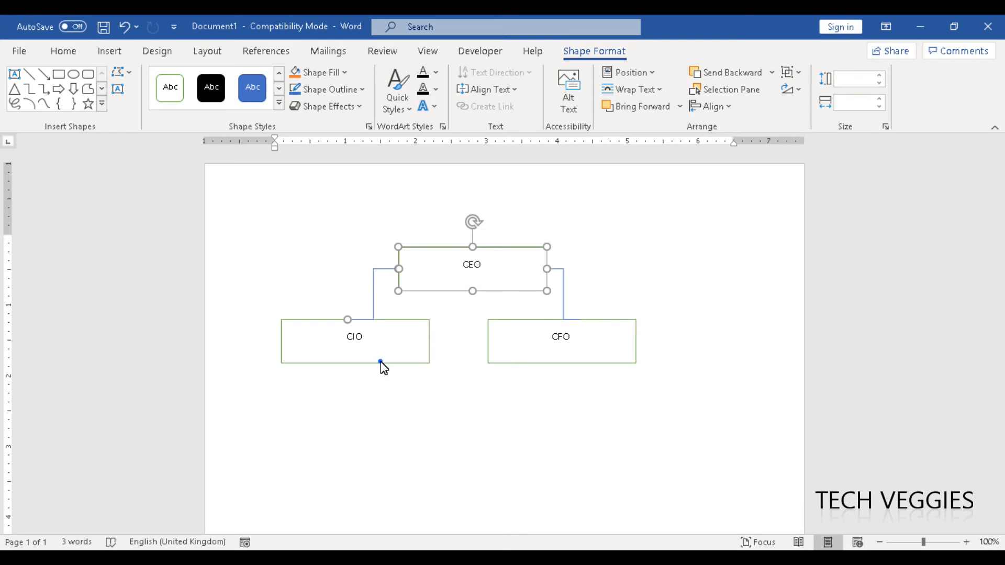
{"action": "left_click", "coordinate": [355, 337]}
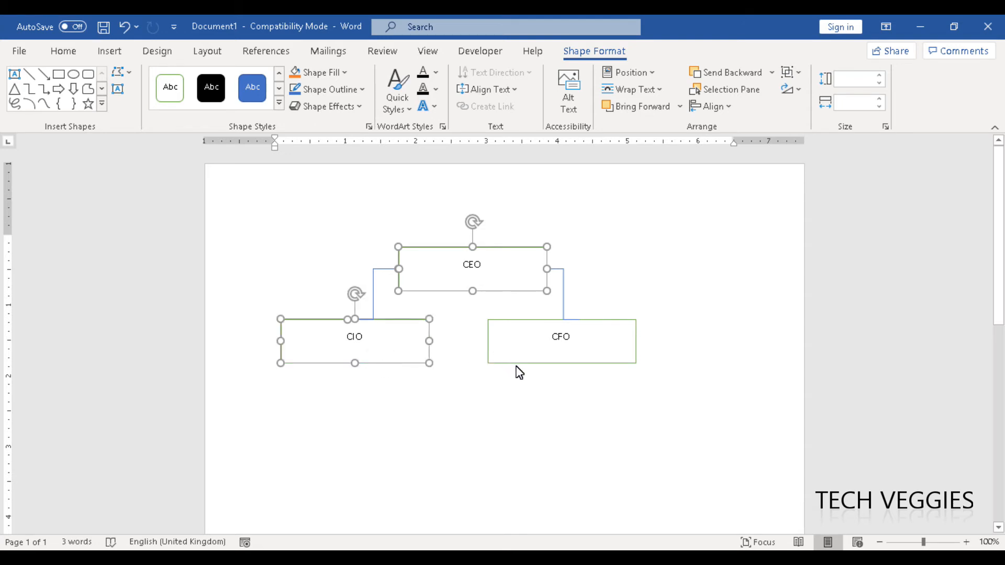
{"action": "mouse_move", "coordinate": [506, 366]}
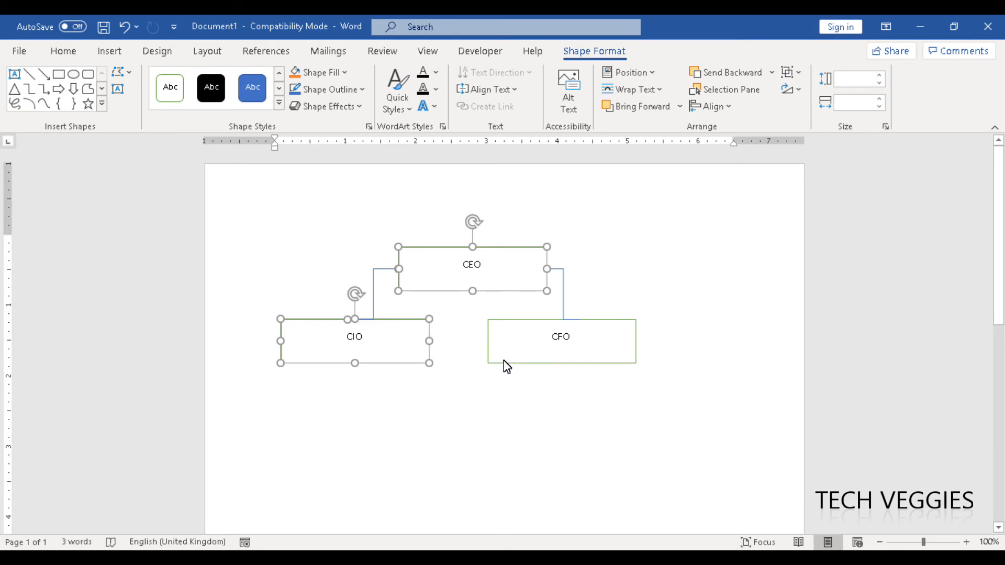
{"action": "mouse_move", "coordinate": [545, 343]}
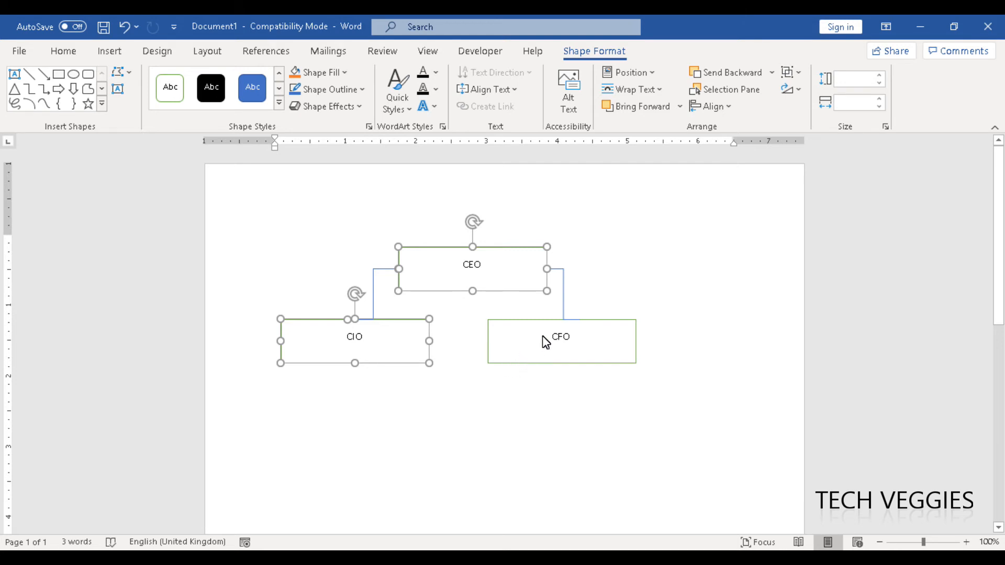
{"action": "mouse_move", "coordinate": [565, 309]}
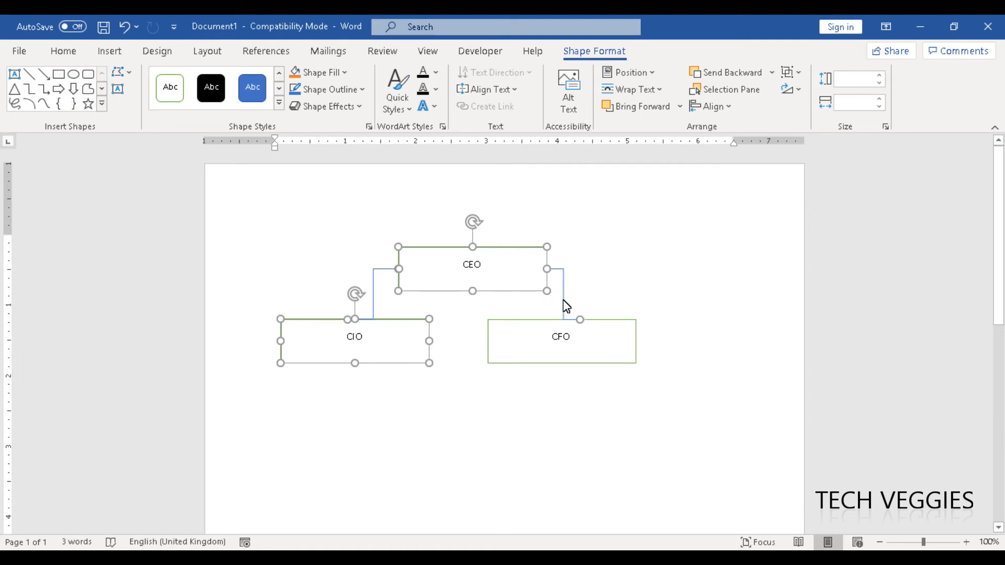
{"action": "mouse_move", "coordinate": [550, 367]}
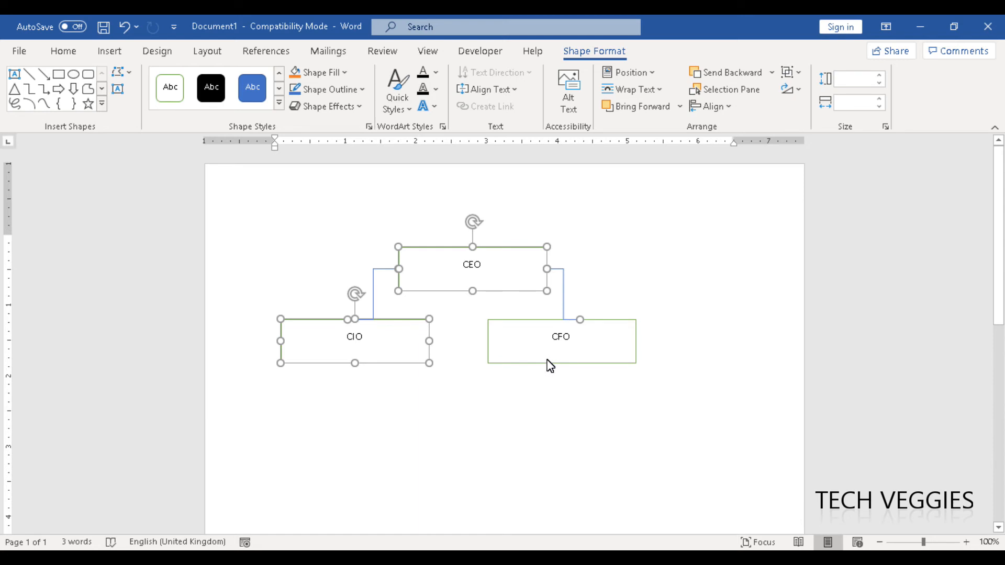
{"action": "mouse_move", "coordinate": [553, 364]}
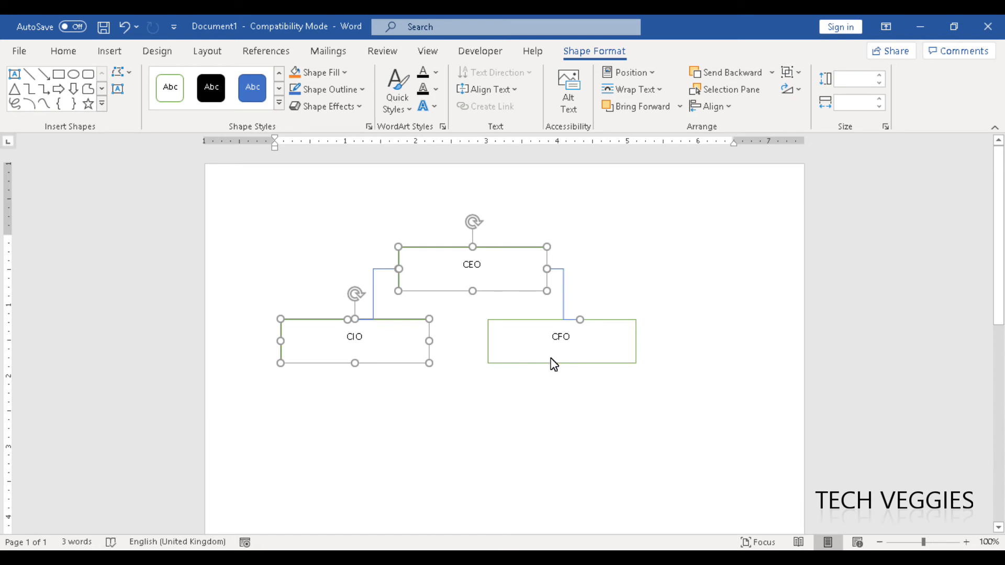
{"action": "mouse_move", "coordinate": [547, 368]}
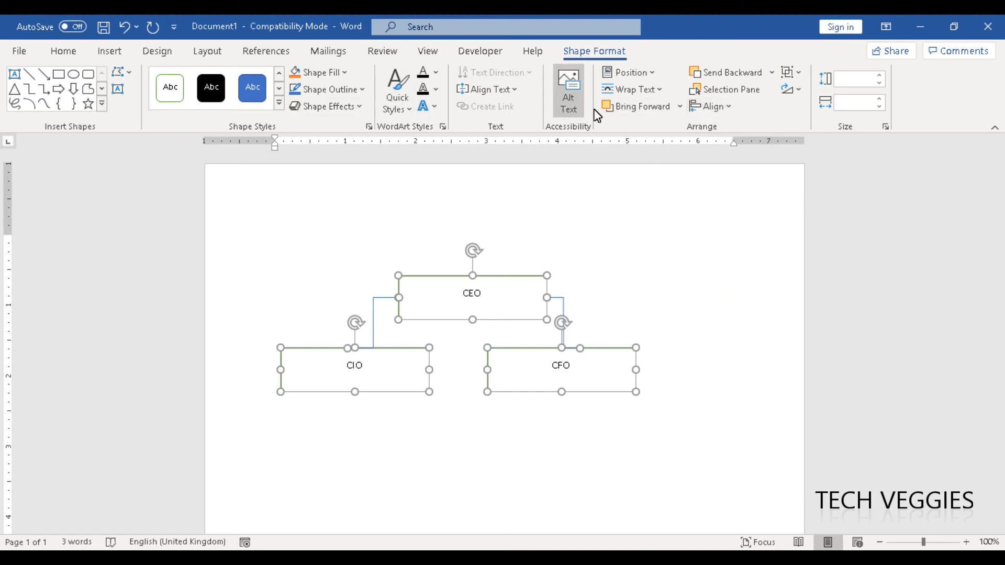
{"action": "mouse_move", "coordinate": [787, 89]}
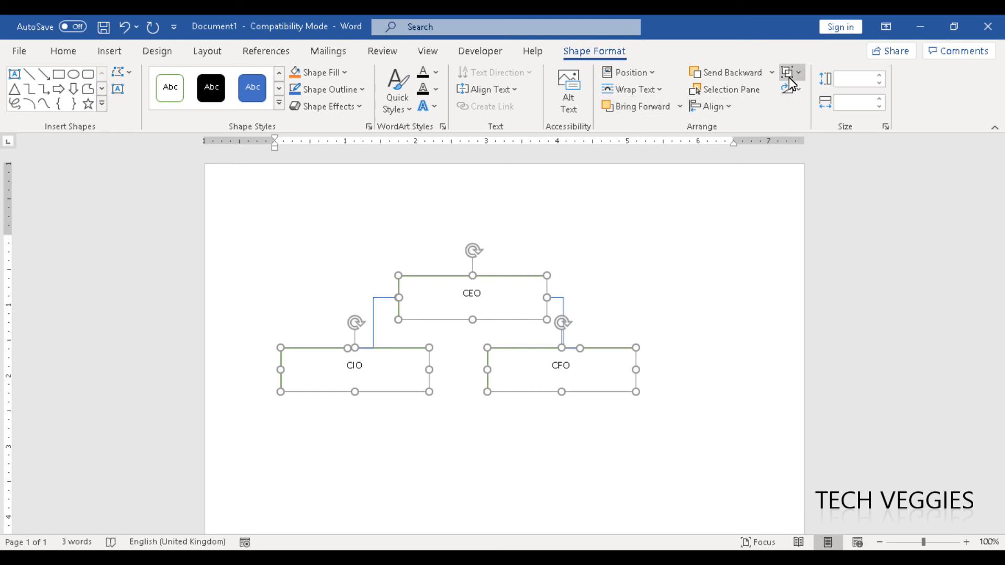
{"action": "mouse_move", "coordinate": [786, 73]}
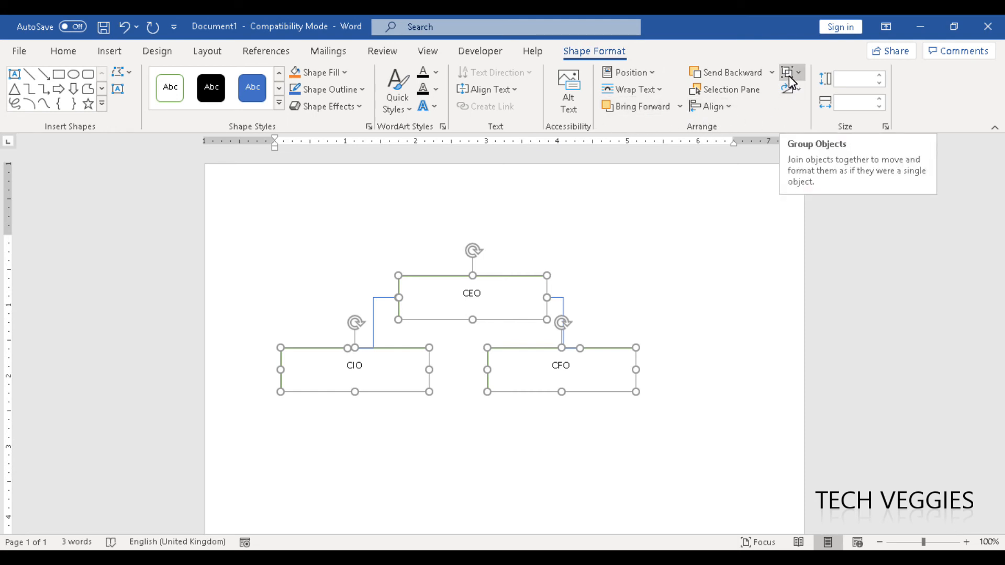
Group the selected boxes and connectors with Shape Format's Group command.
{"action": "left_click", "coordinate": [793, 73]}
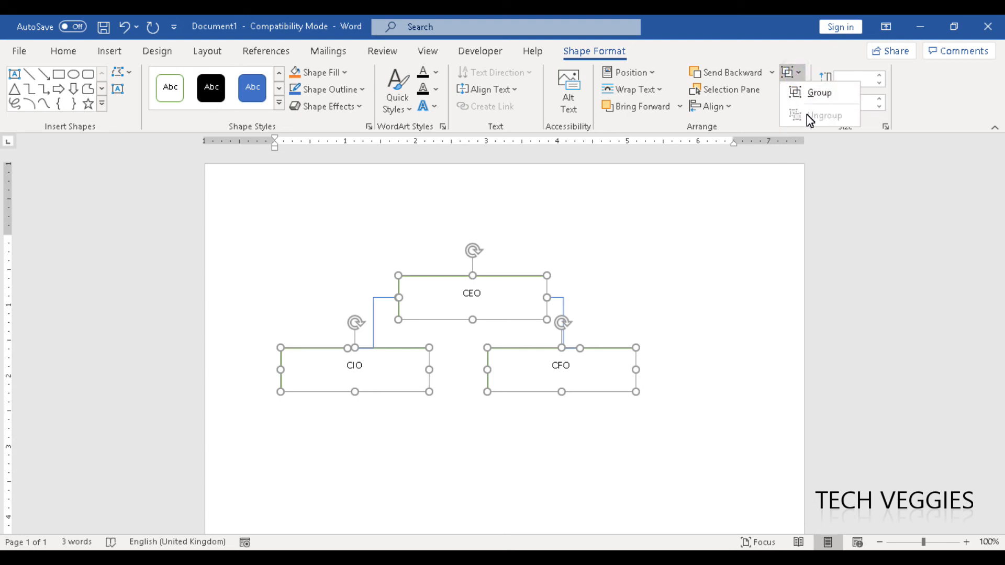
{"action": "mouse_move", "coordinate": [813, 124]}
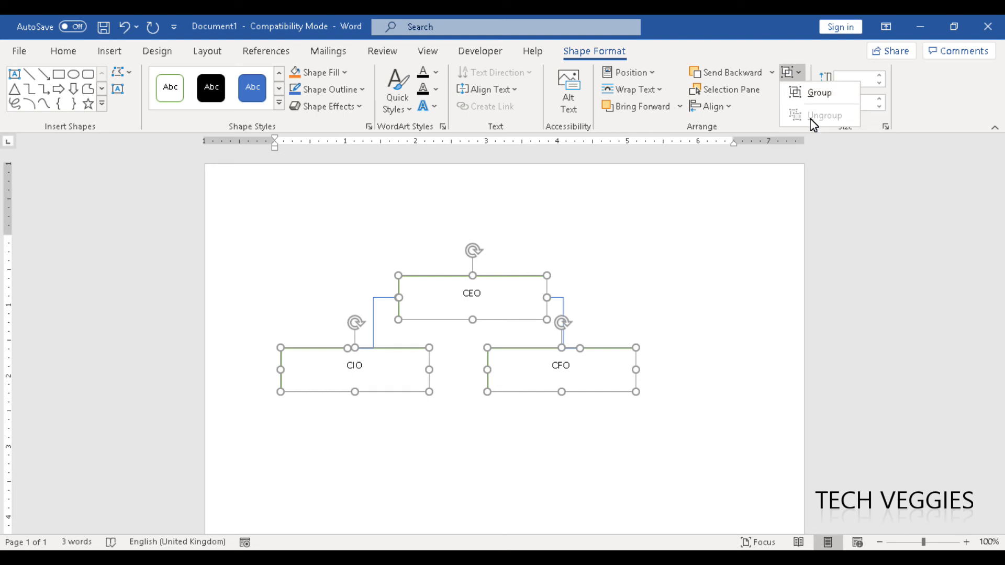
{"action": "mouse_move", "coordinate": [818, 97]}
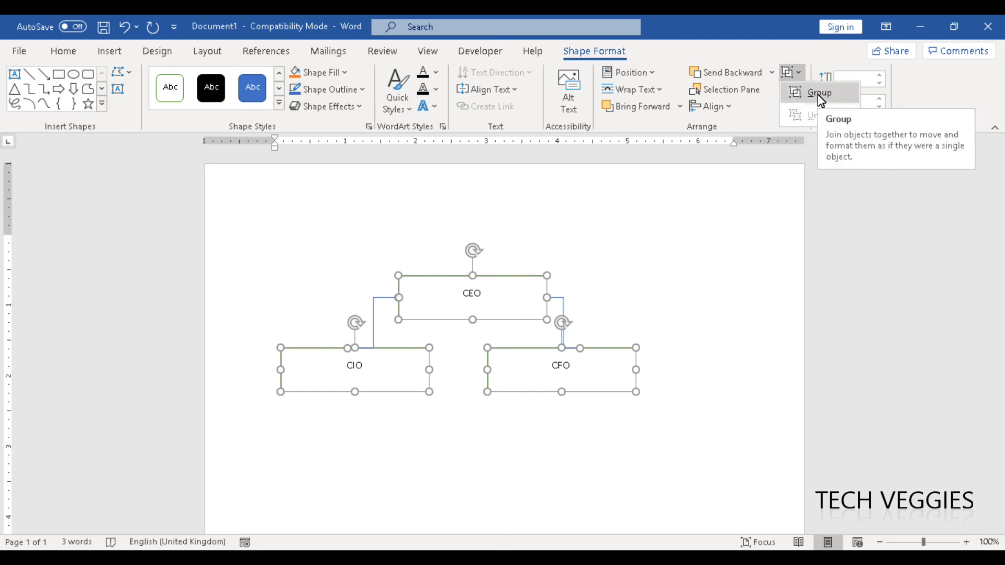
{"action": "mouse_move", "coordinate": [823, 118]}
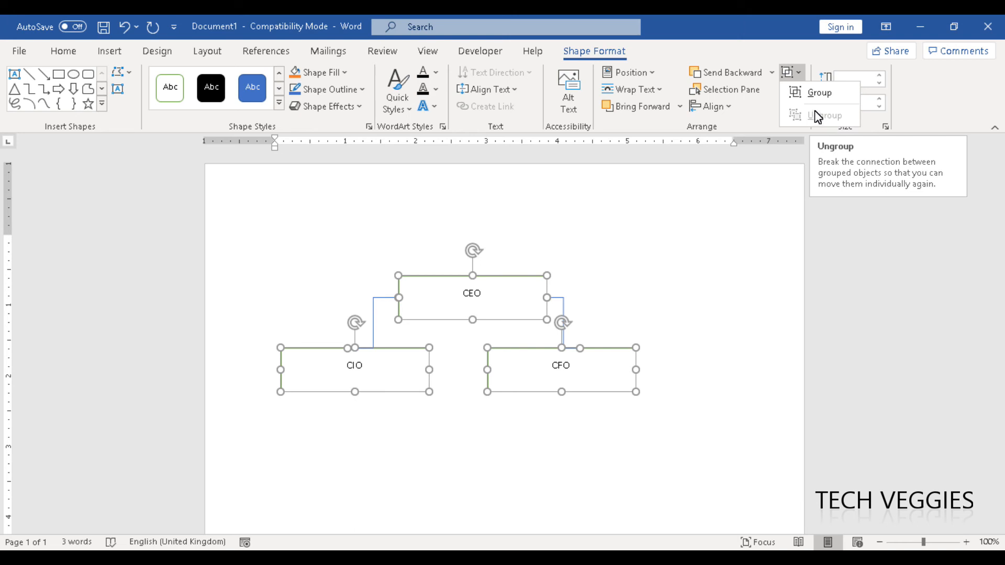
{"action": "mouse_move", "coordinate": [816, 95]}
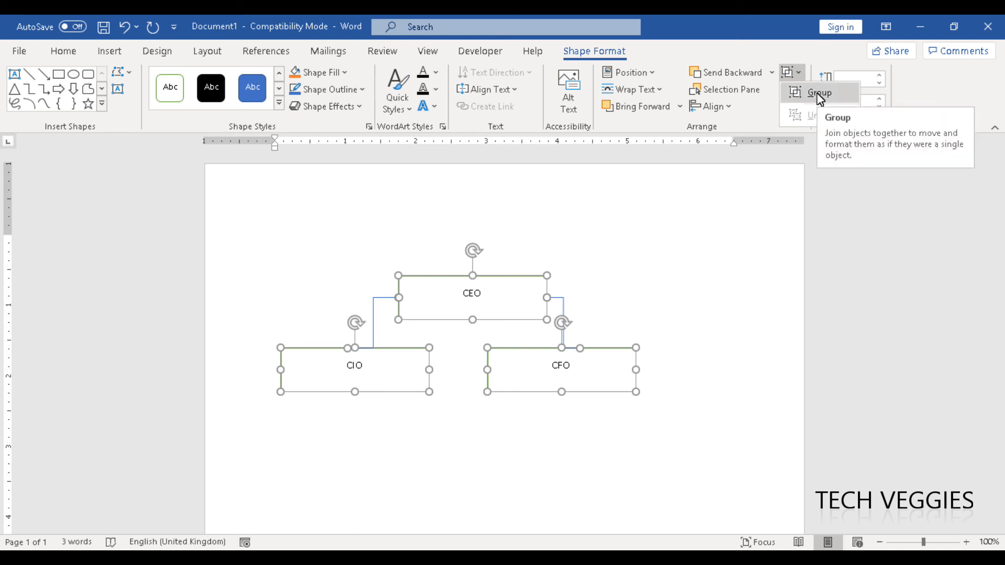
{"action": "left_click", "coordinate": [809, 93]}
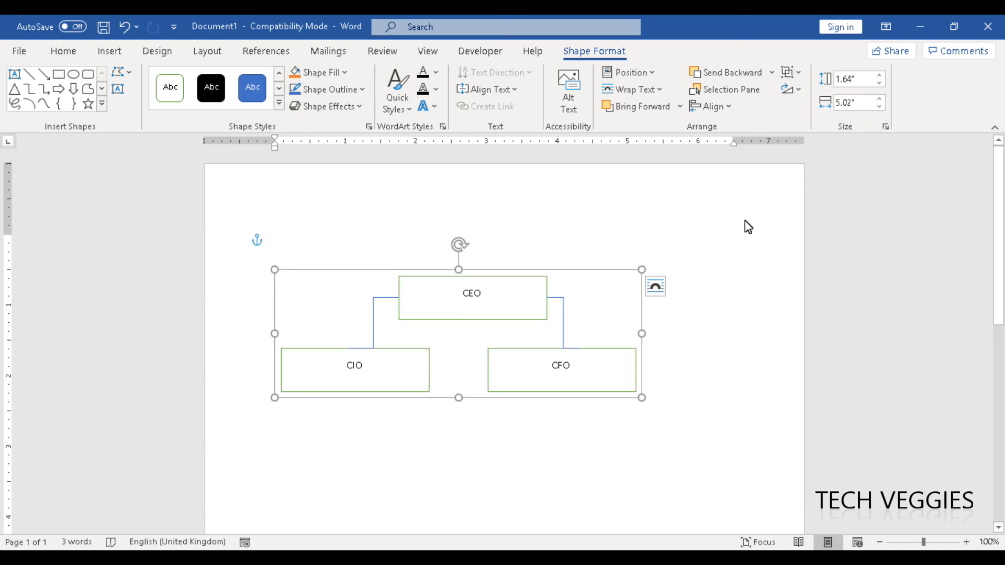
{"action": "mouse_move", "coordinate": [640, 405]}
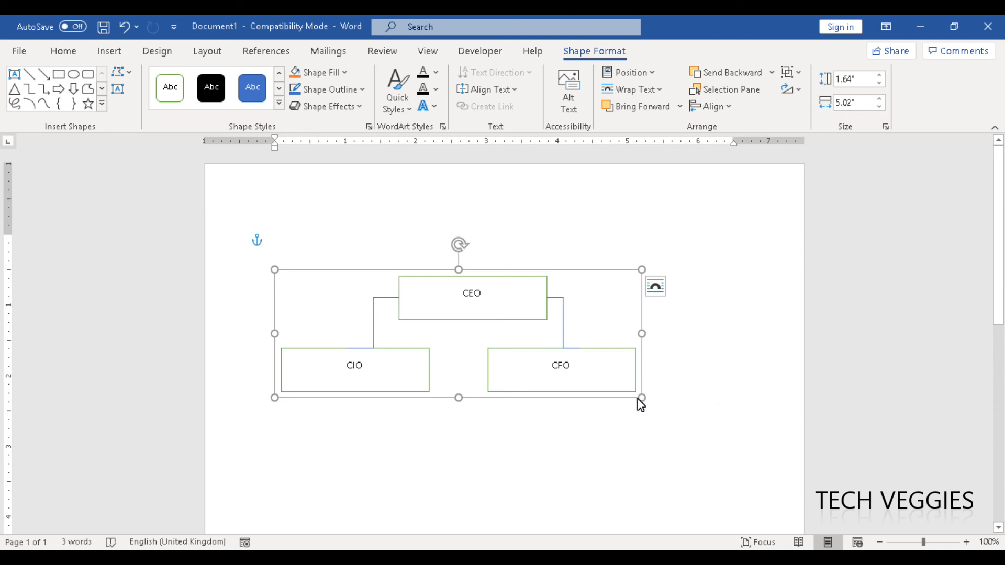
{"action": "mouse_move", "coordinate": [629, 402]}
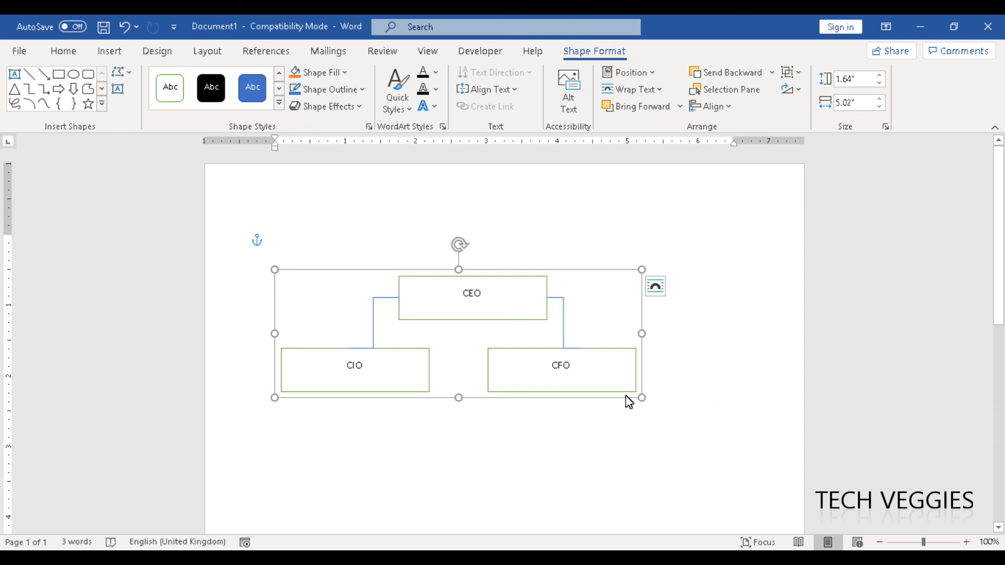
{"action": "left_click_drag", "start_coordinate": [629, 401], "coordinate": [667, 439]}
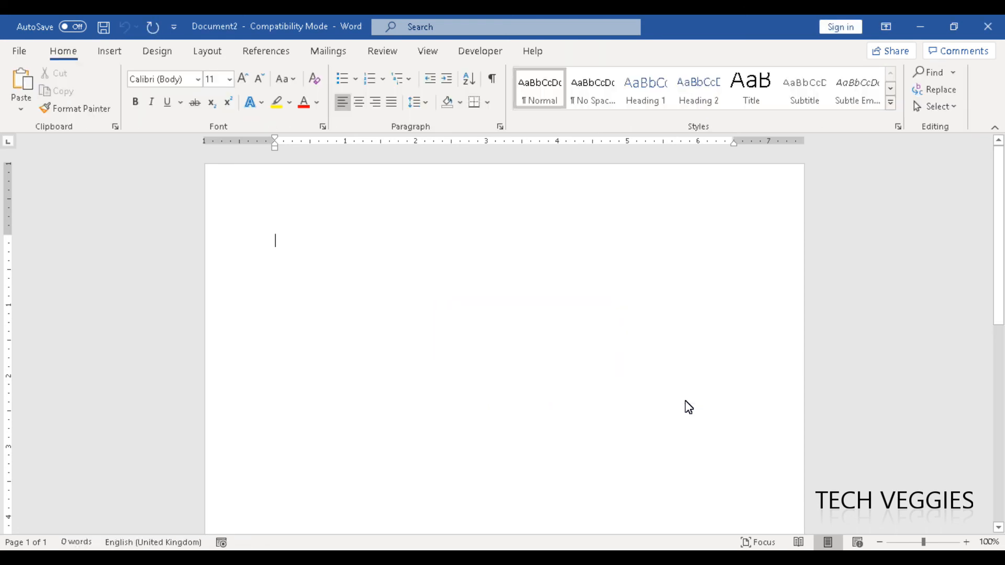
Paste the org chart with Ctrl+V and stretch it taller and wider.
{"action": "key", "text": "ctrl+v"}
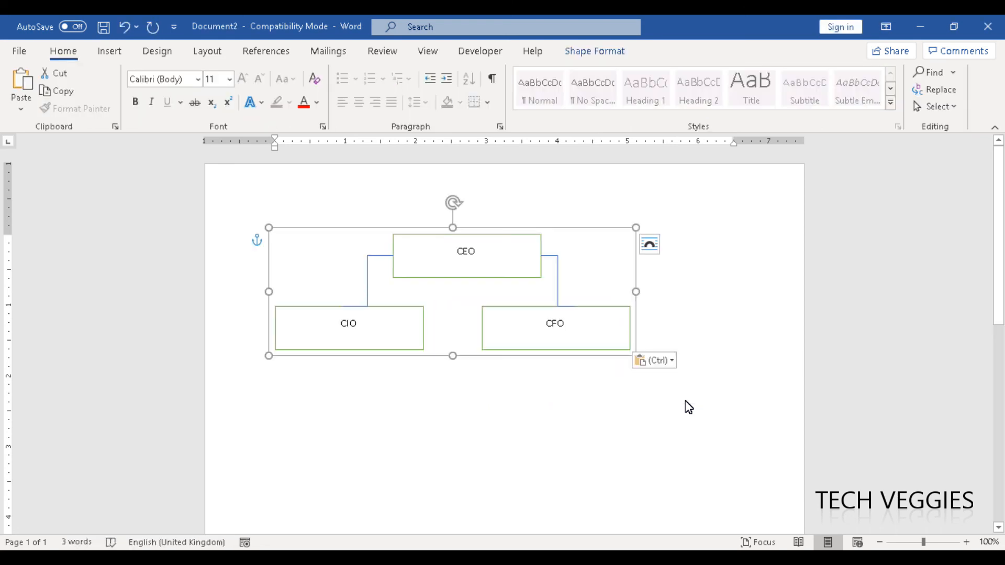
{"action": "mouse_move", "coordinate": [565, 425]}
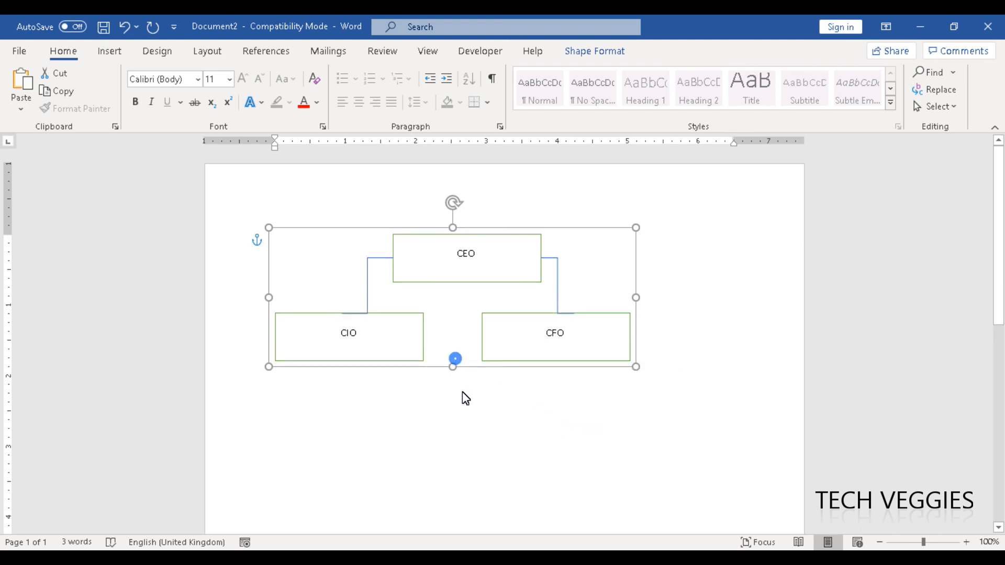
{"action": "left_click_drag", "start_coordinate": [454, 358], "coordinate": [454, 402]}
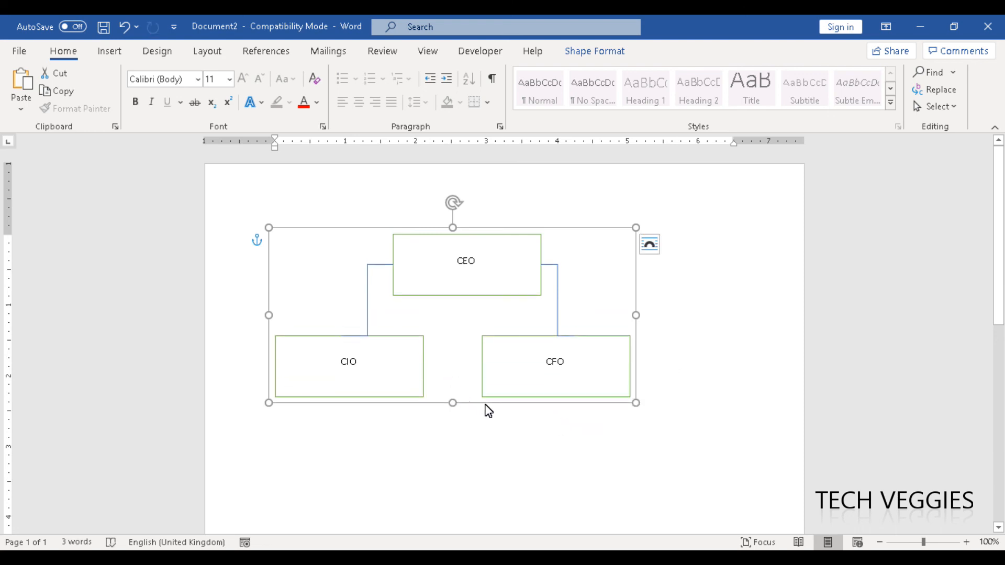
{"action": "mouse_move", "coordinate": [645, 388]}
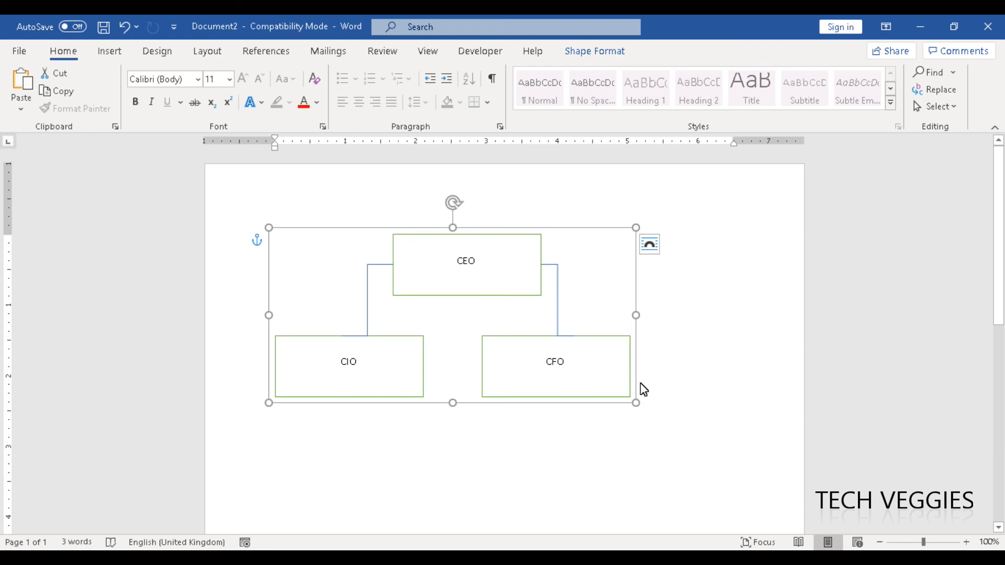
{"action": "left_click_drag", "start_coordinate": [636, 402], "coordinate": [686, 426]}
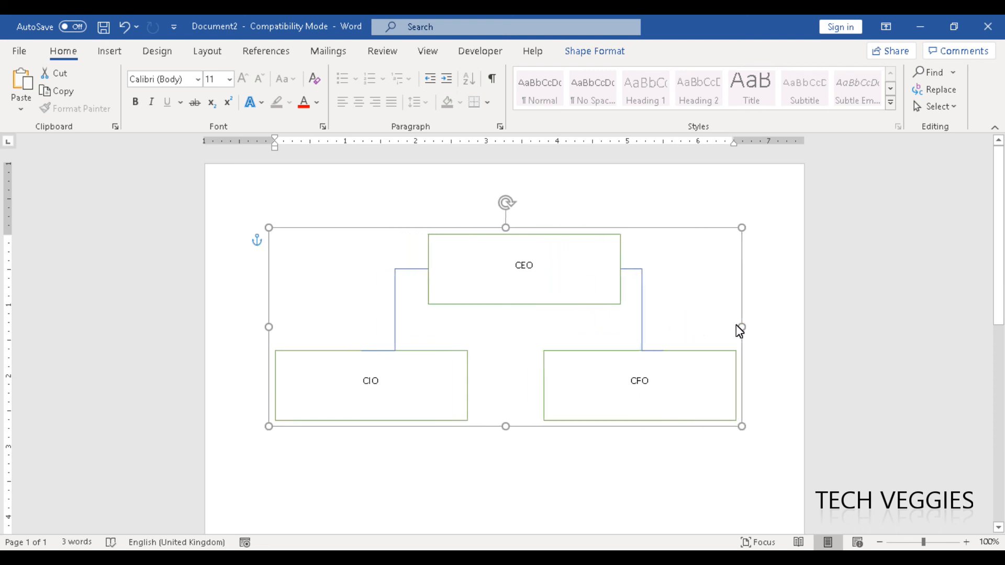
{"action": "left_click_drag", "start_coordinate": [506, 426], "coordinate": [506, 484]}
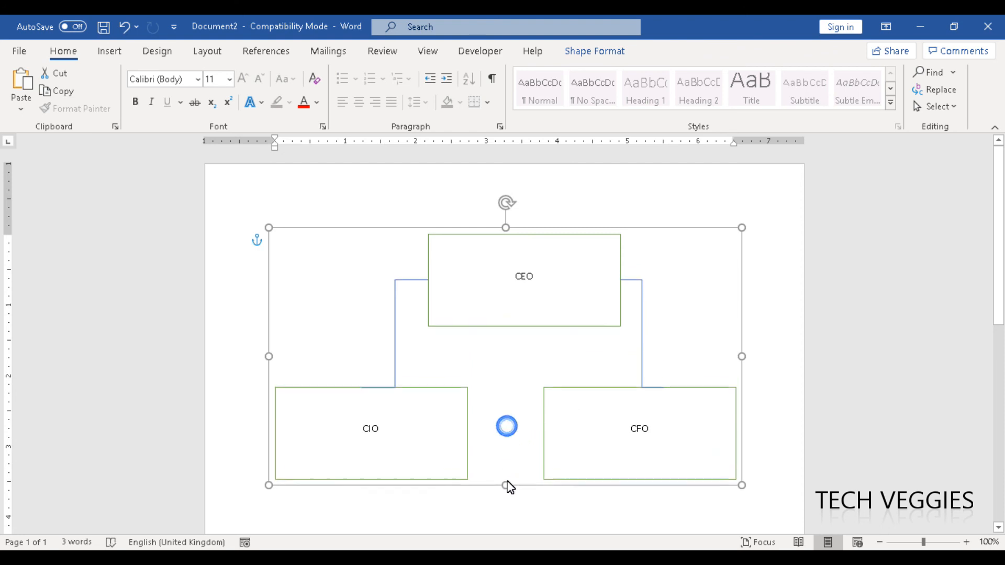